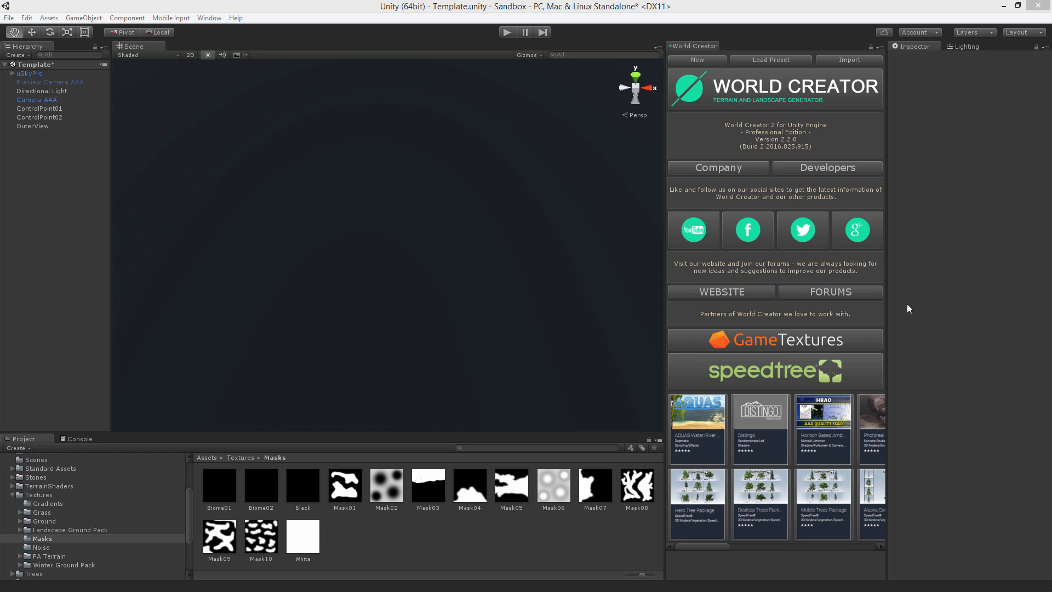
mouse_move(833, 239)
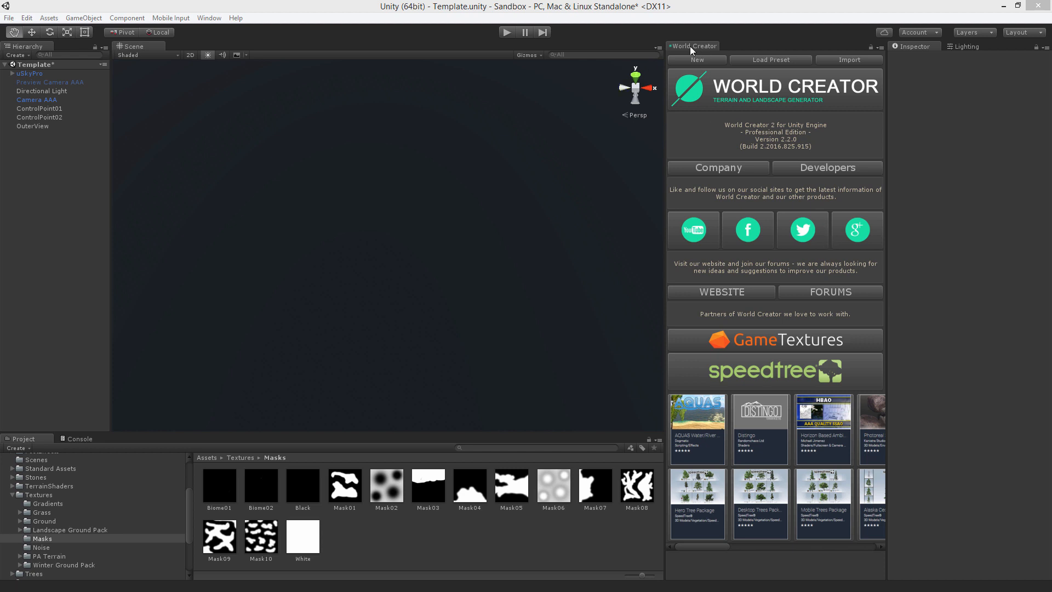
Create a new World Creator terrain with pixel error 1 and realtime generation enabled
click(697, 60)
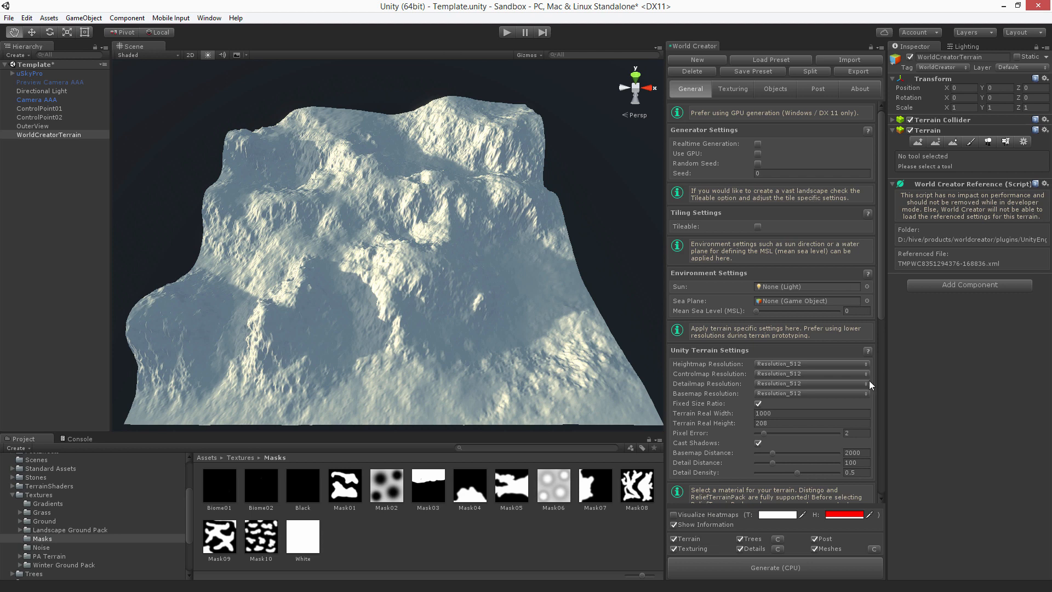
click(857, 433)
text(1)
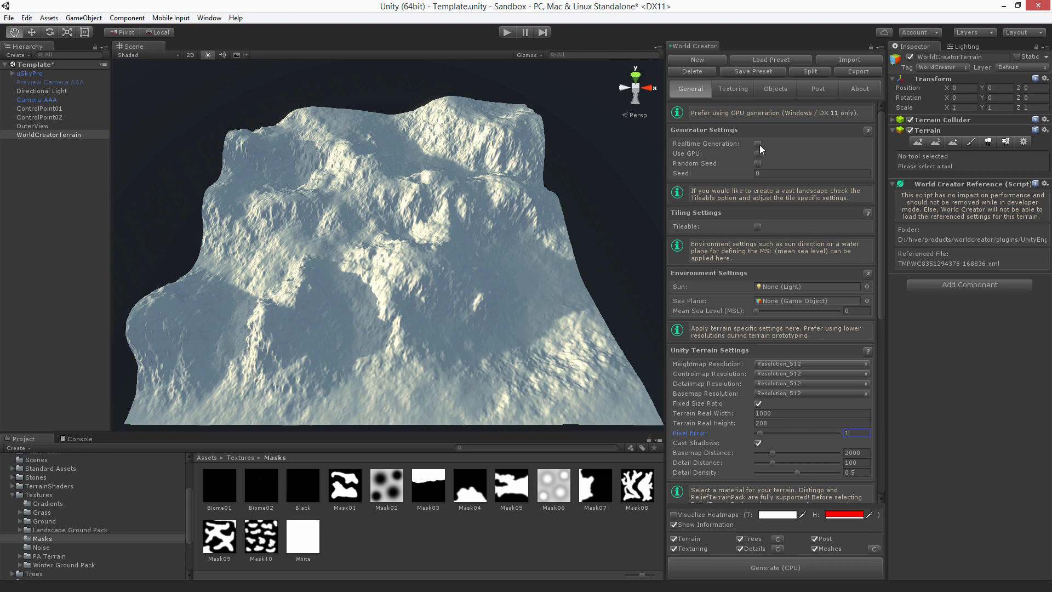
click(757, 144)
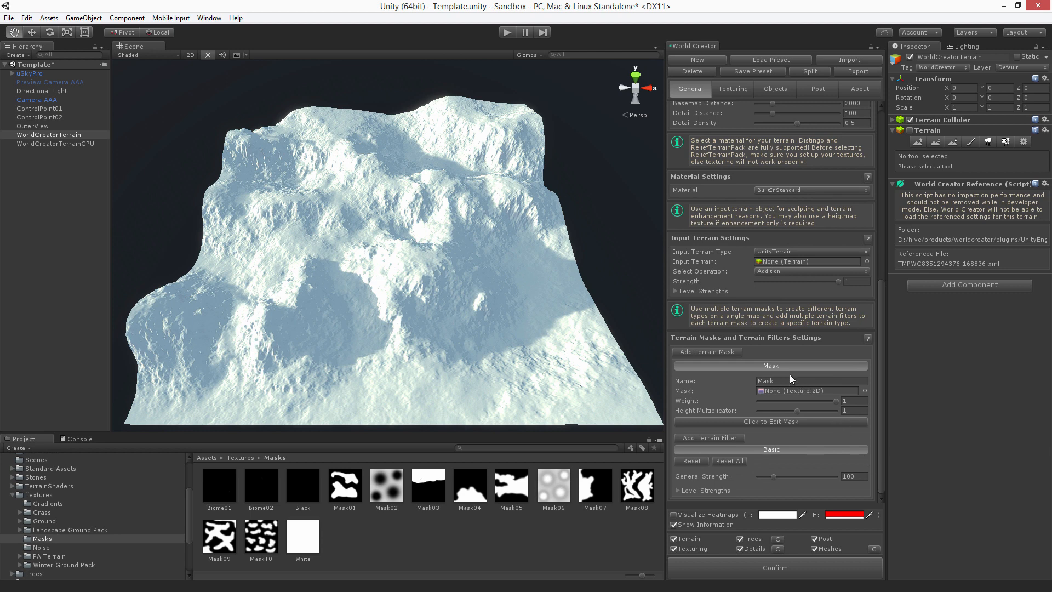
mouse_move(772, 373)
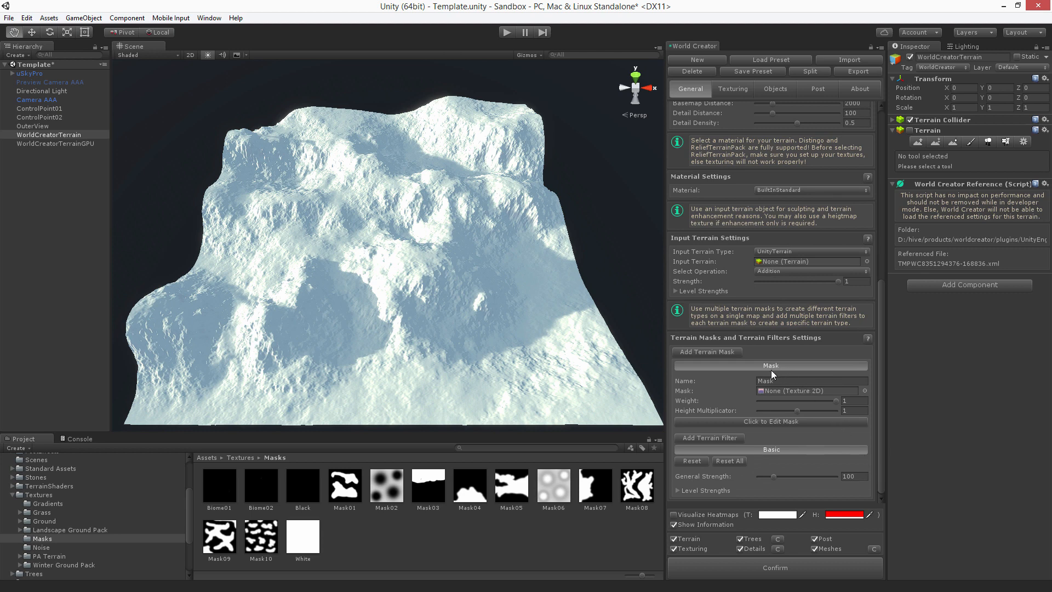
mouse_move(777, 368)
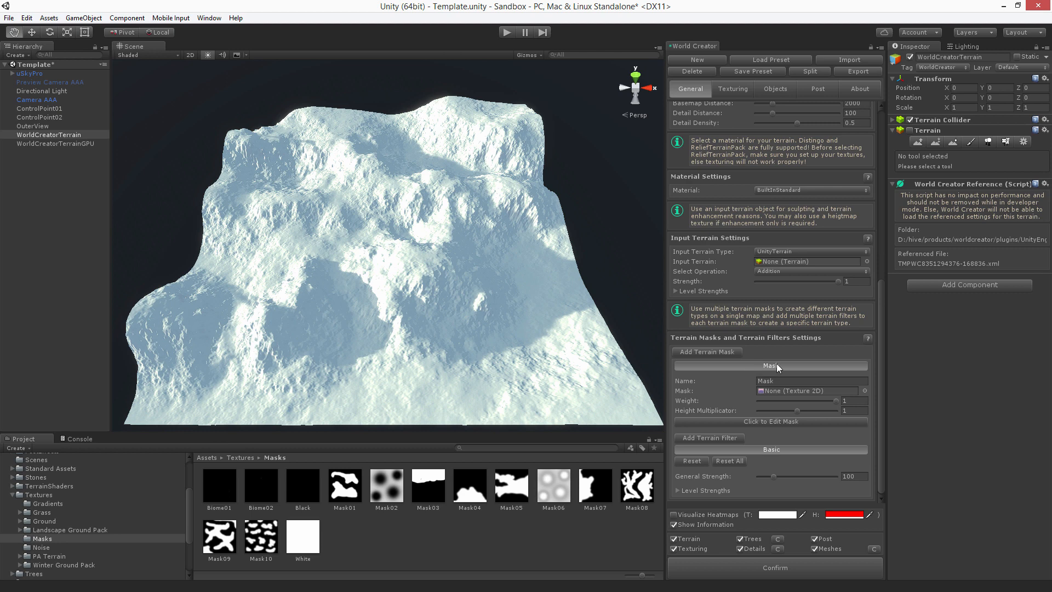
mouse_move(774, 451)
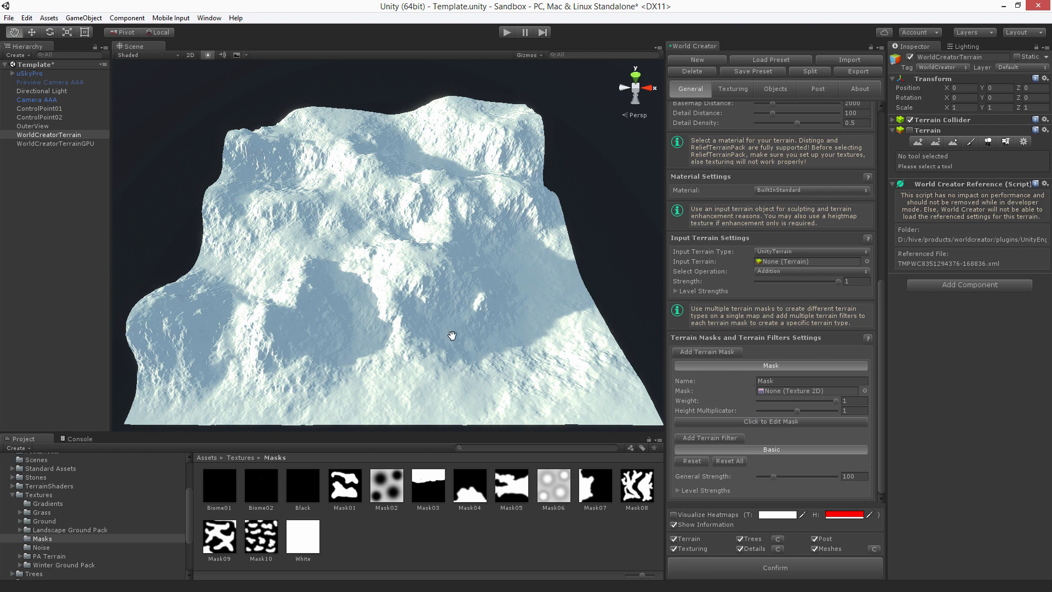
mouse_move(695, 358)
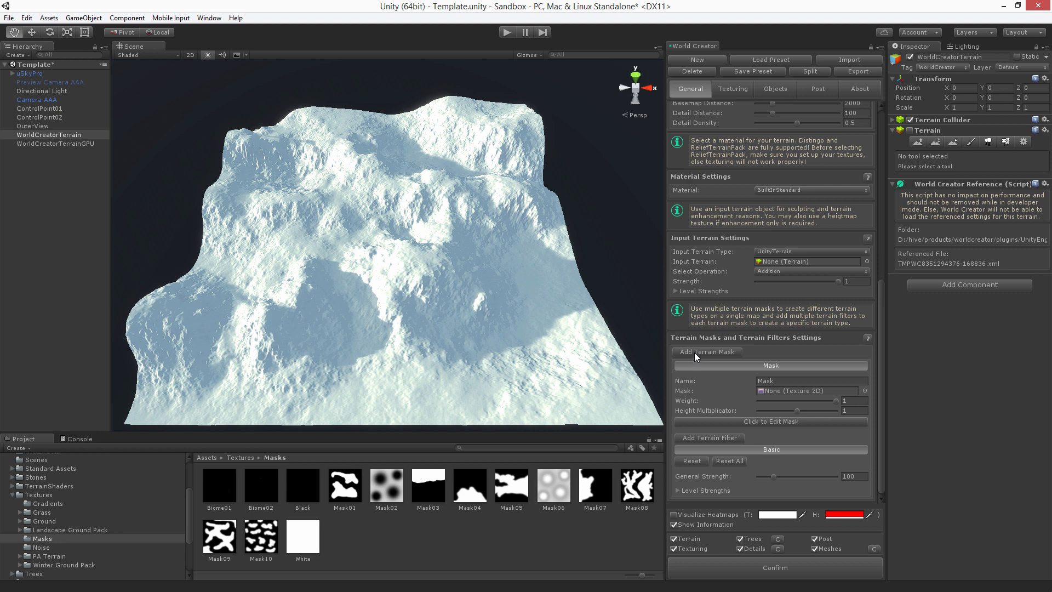
mouse_move(247, 149)
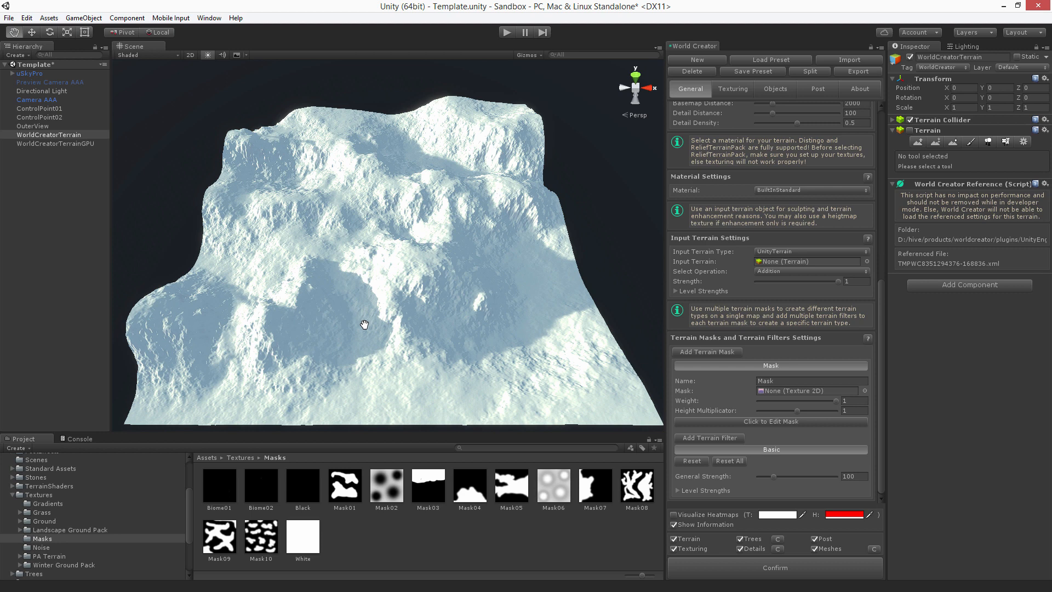
mouse_move(490, 413)
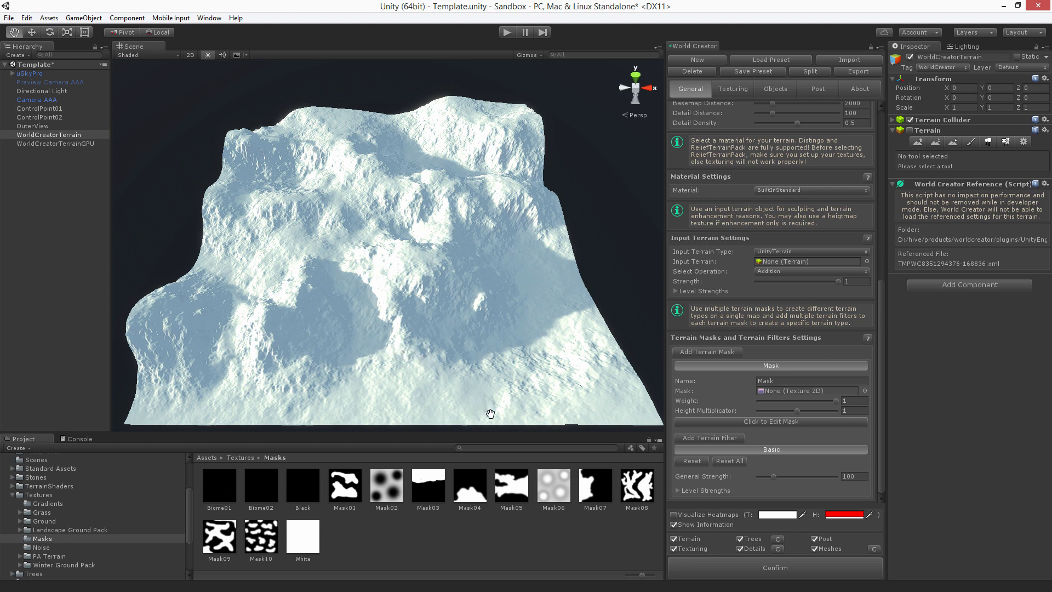
mouse_move(505, 281)
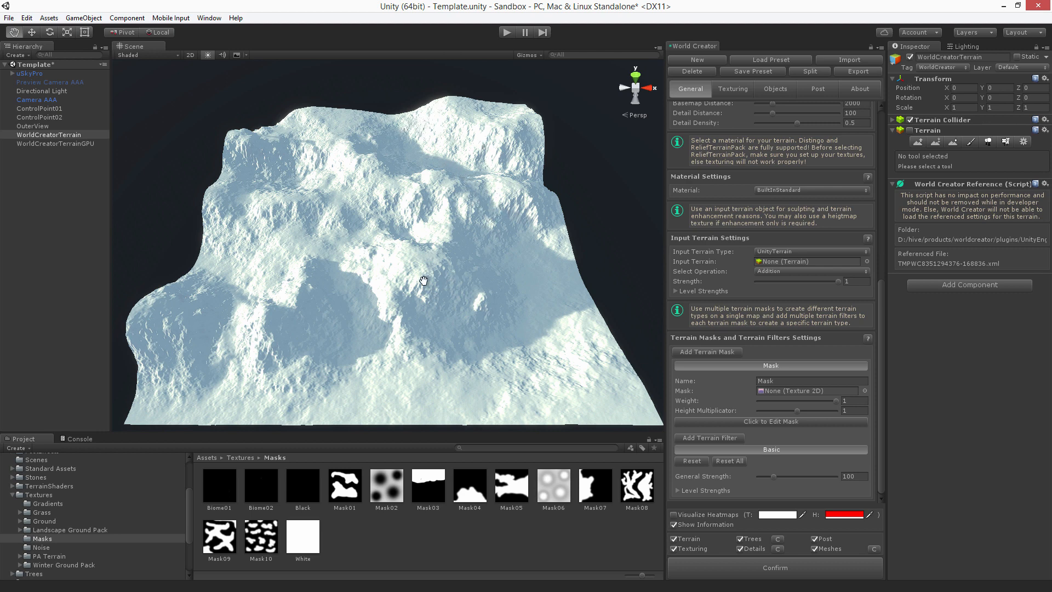
mouse_move(369, 318)
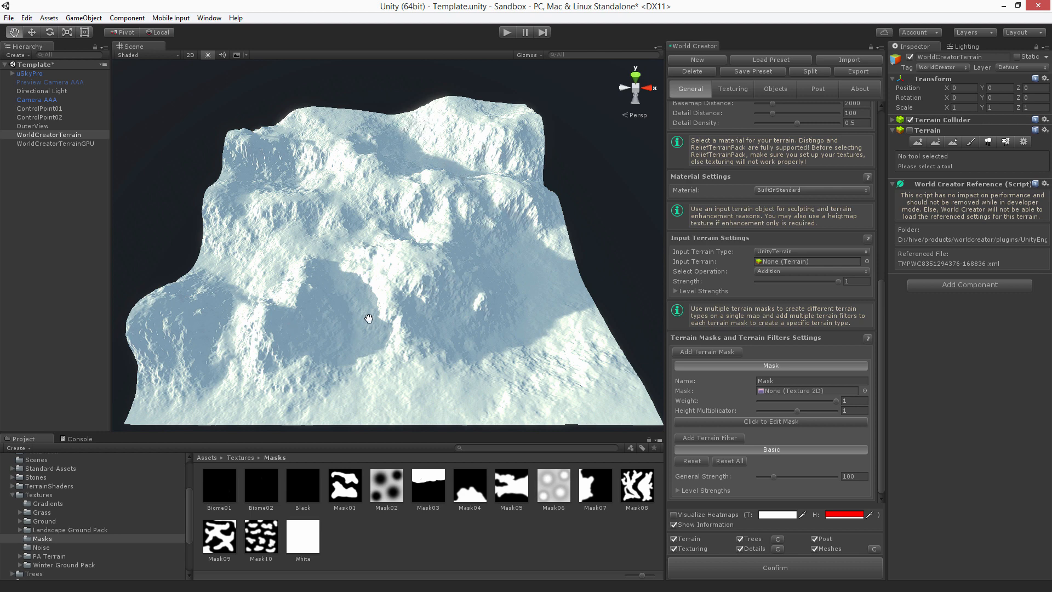
mouse_move(677, 309)
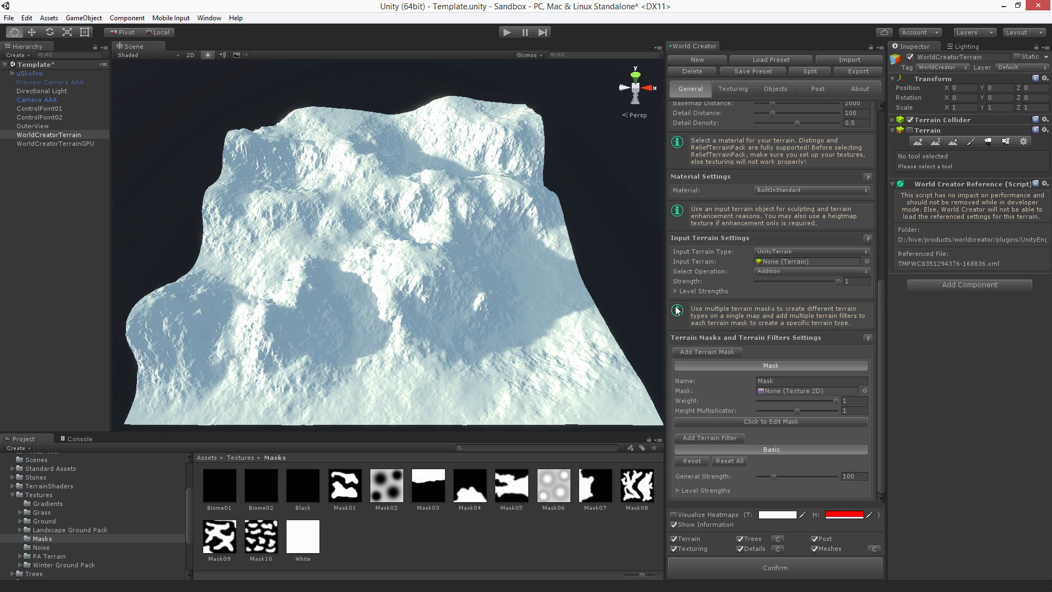
mouse_move(711, 358)
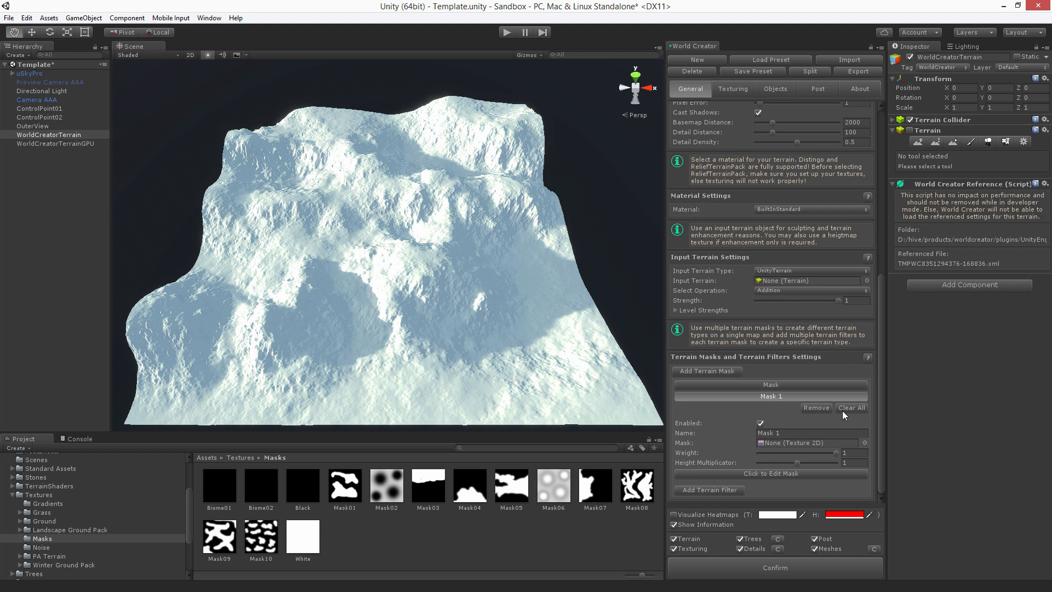
mouse_move(785, 435)
text(Terrace)
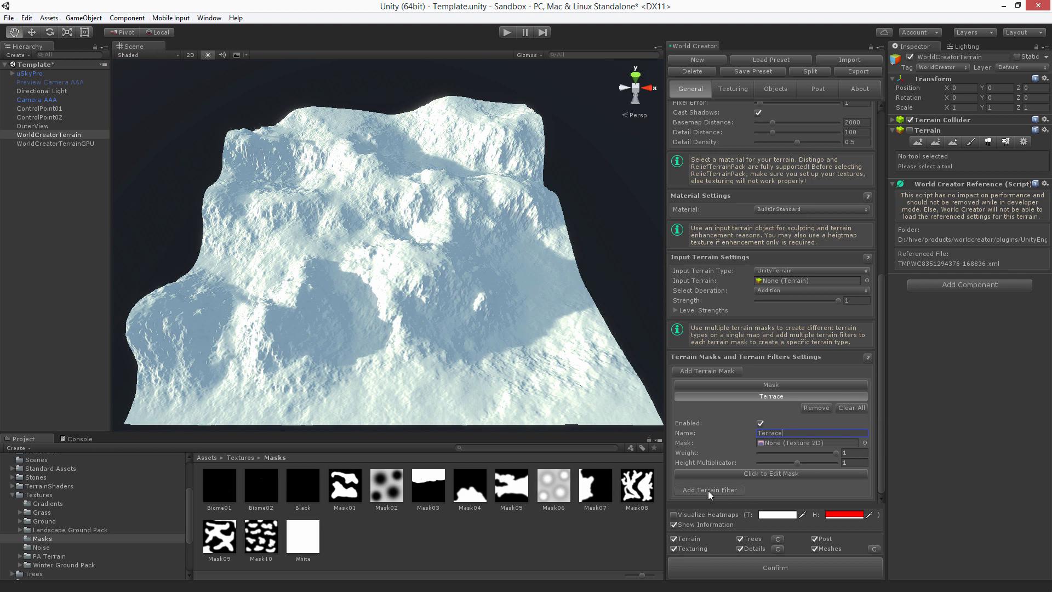
Add a Terrace filter to the Terrace mask from the Filters list
click(710, 490)
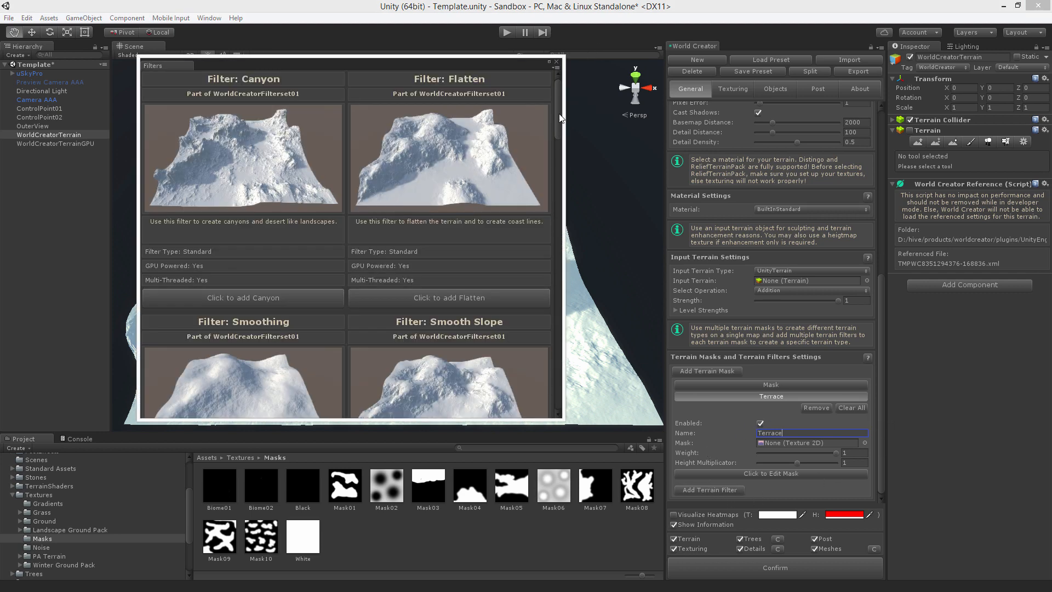
scroll(down, 3)
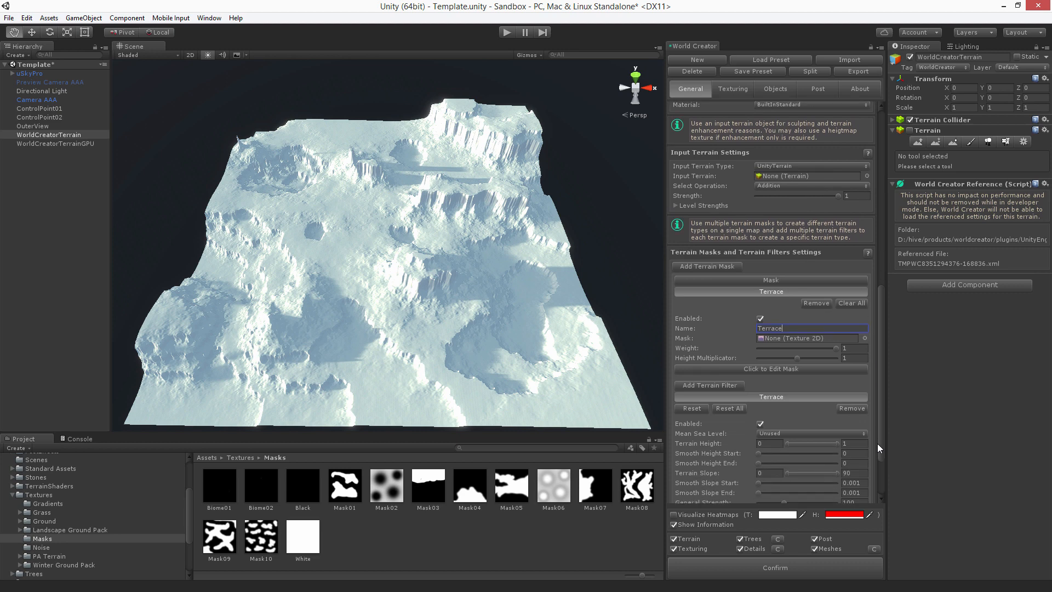
scroll(down, 3)
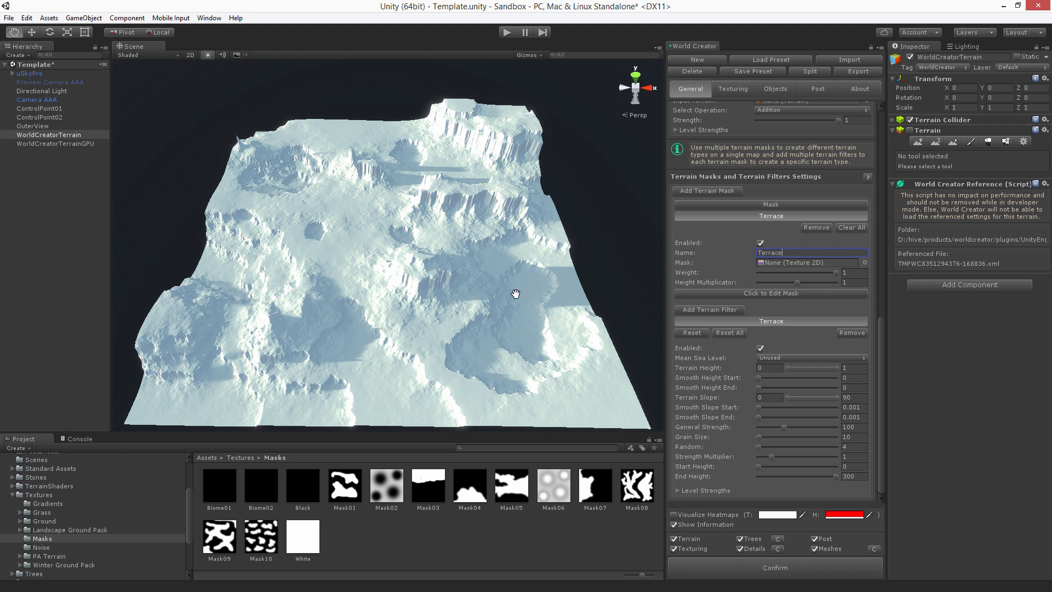
mouse_move(274, 218)
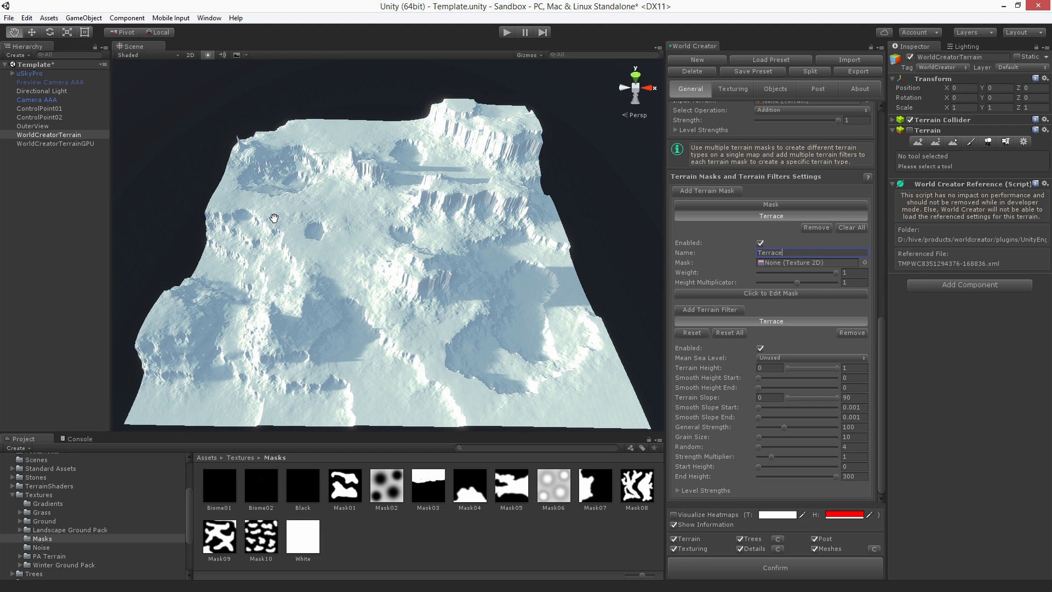
mouse_move(353, 305)
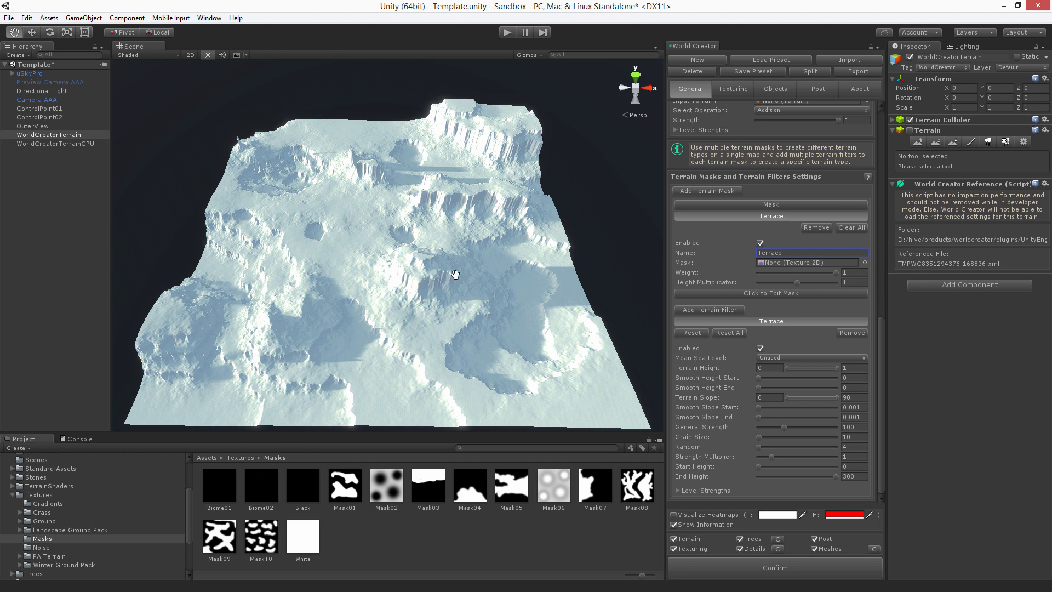
mouse_move(747, 263)
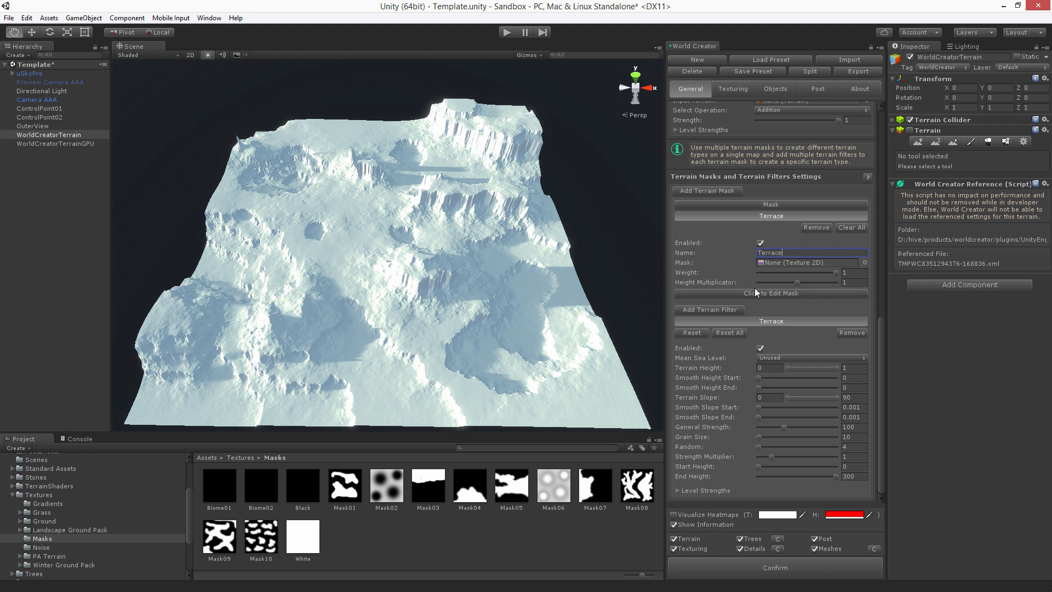
Edit the Terrace mask and save it as Biome01.png in the Masks folder
click(772, 293)
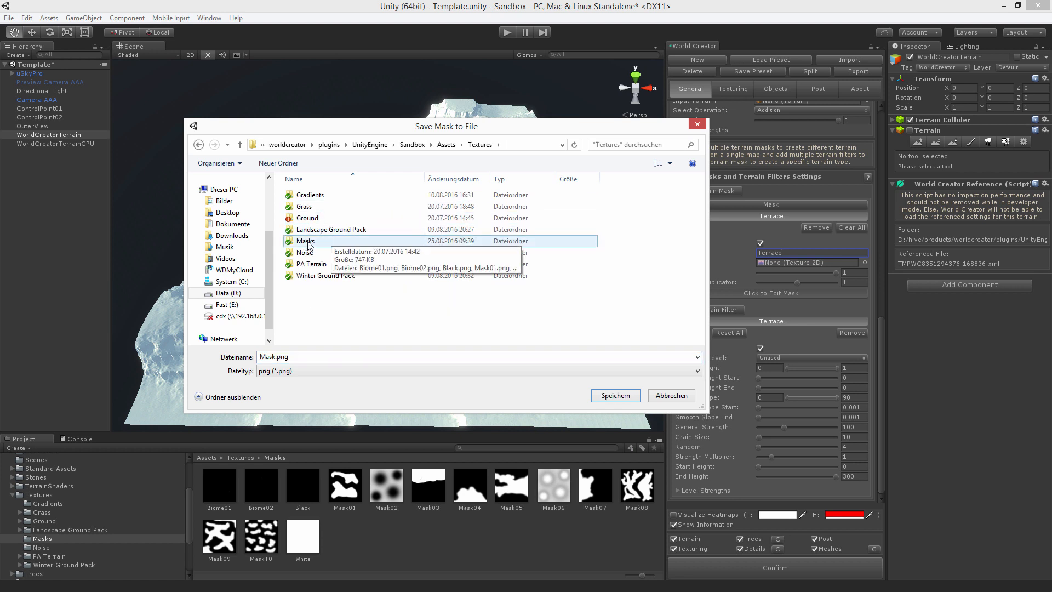
double_click(306, 241)
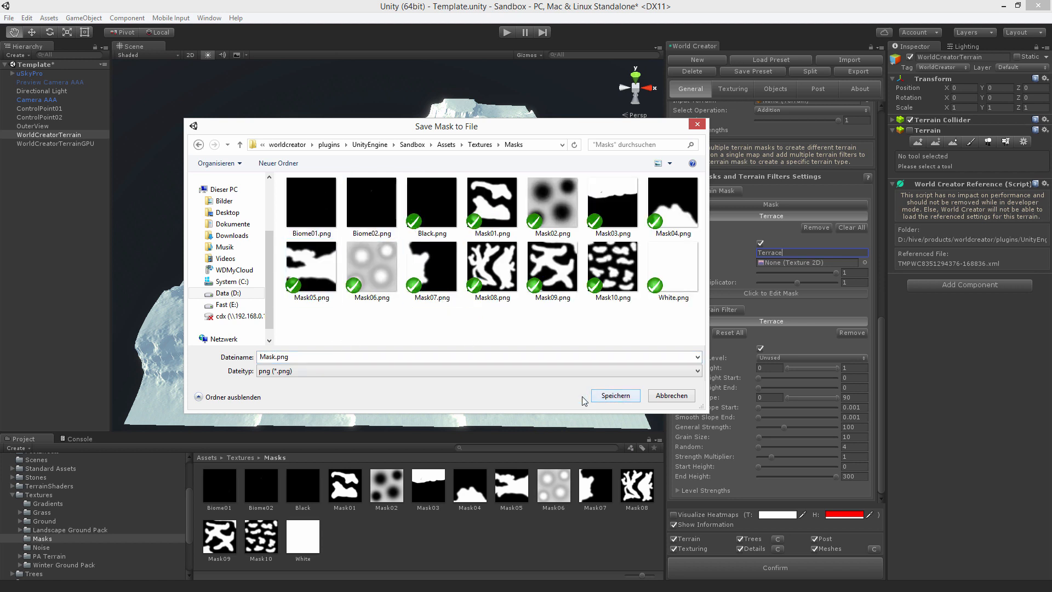
click(311, 207)
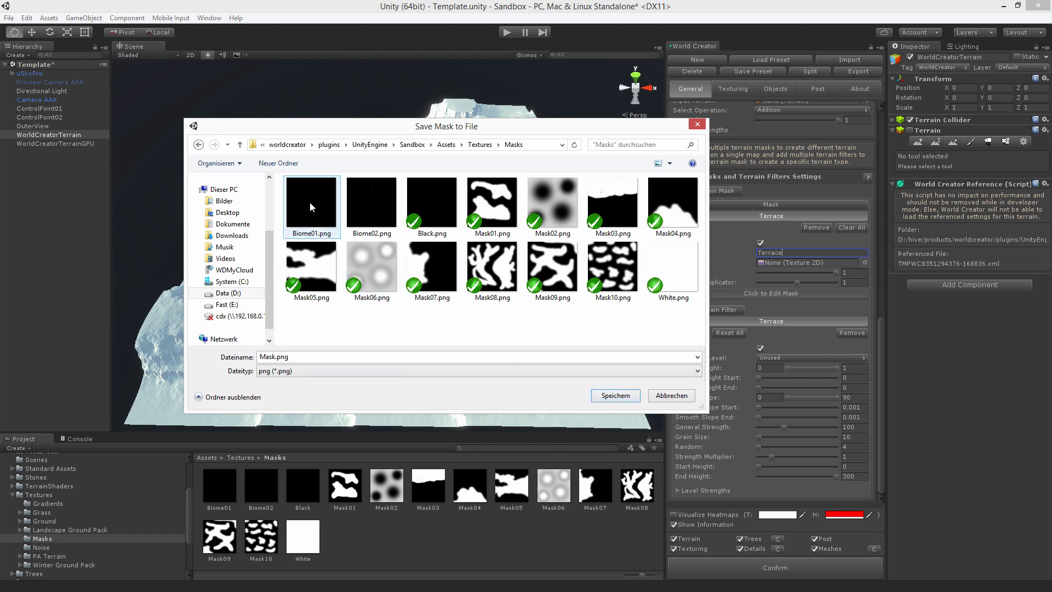
mouse_move(324, 218)
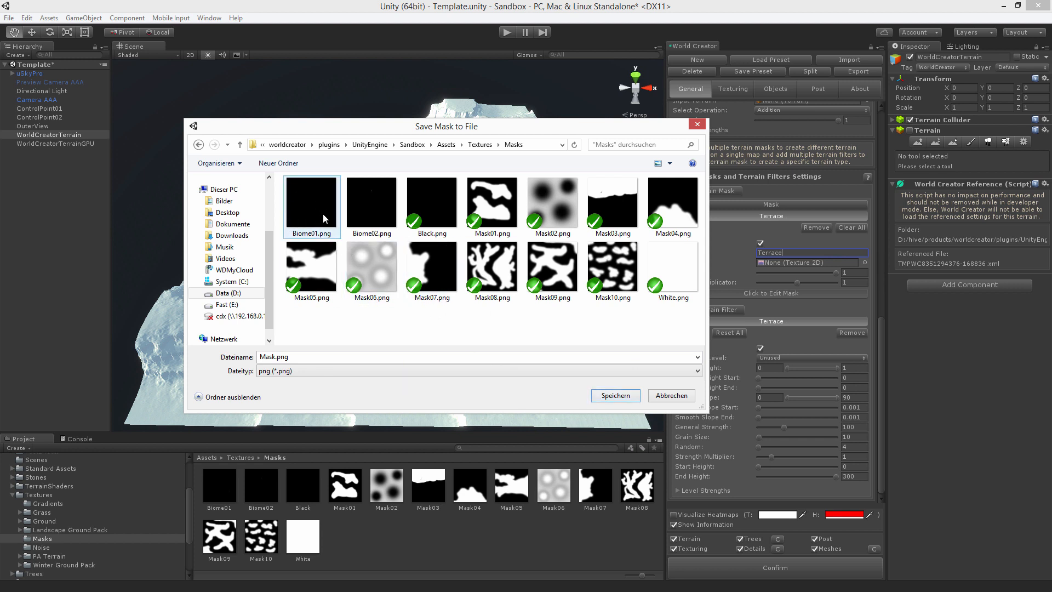
click(312, 210)
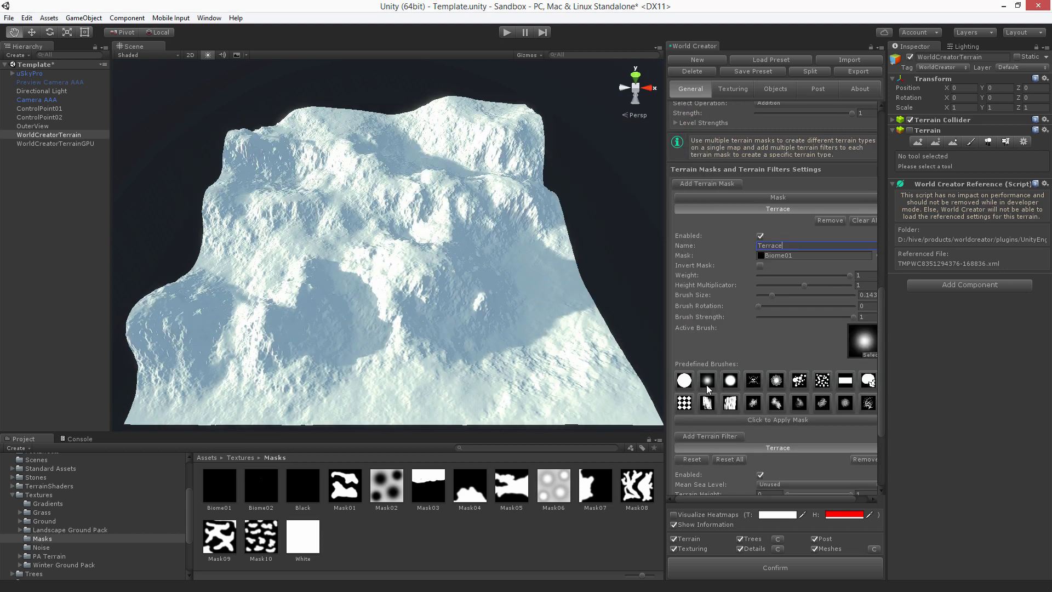
Paint the Terrace mask with a soft brush over the upper-left, left and front slopes
click(275, 238)
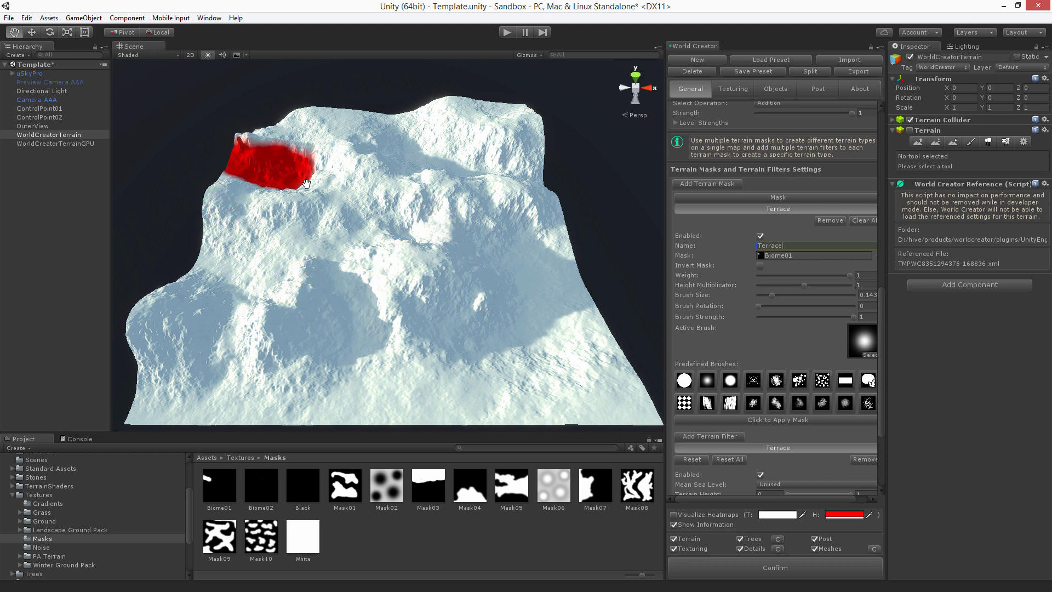
drag(302, 182, 262, 221)
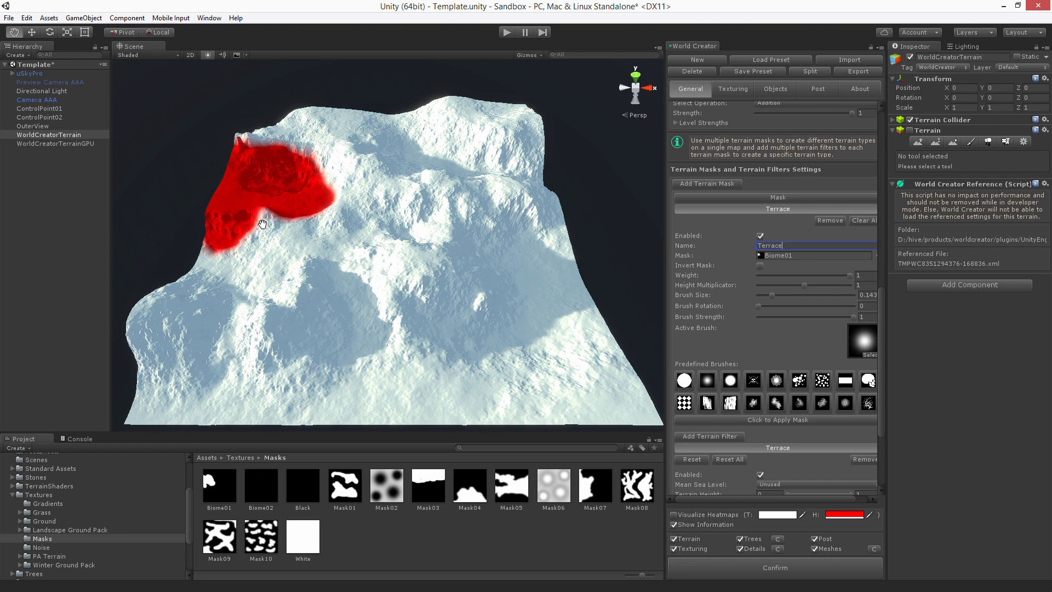
drag(282, 222, 215, 268)
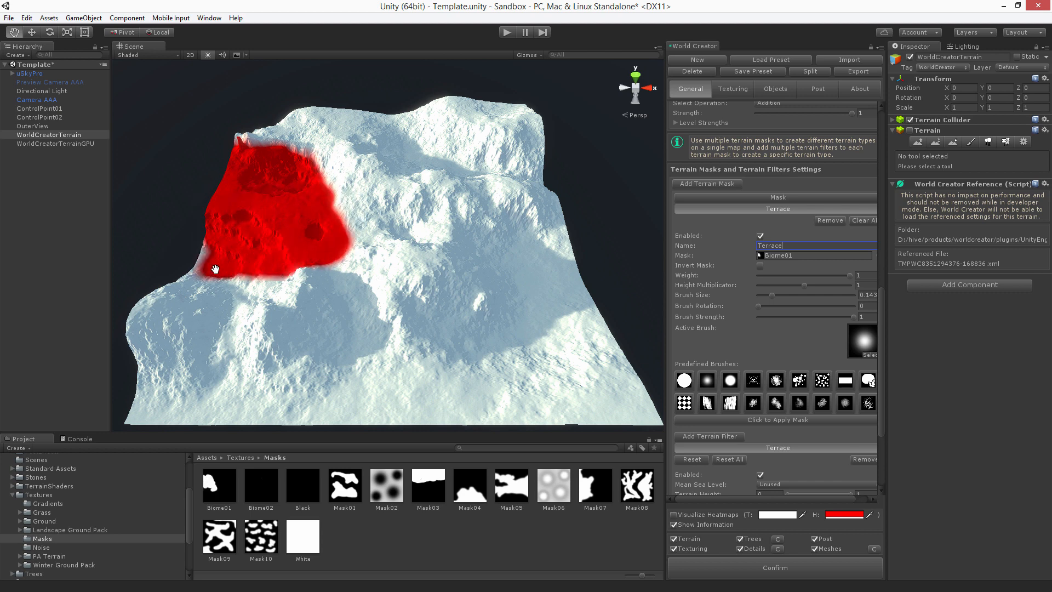
drag(215, 267, 160, 409)
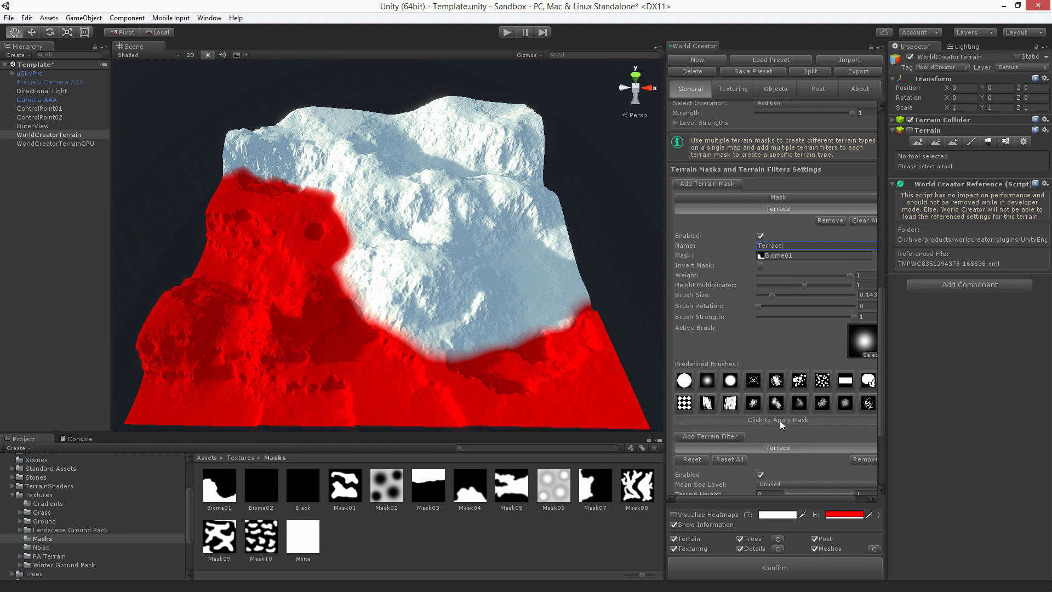
Apply the painted Terrace mask to terrace the lower terrain
click(778, 419)
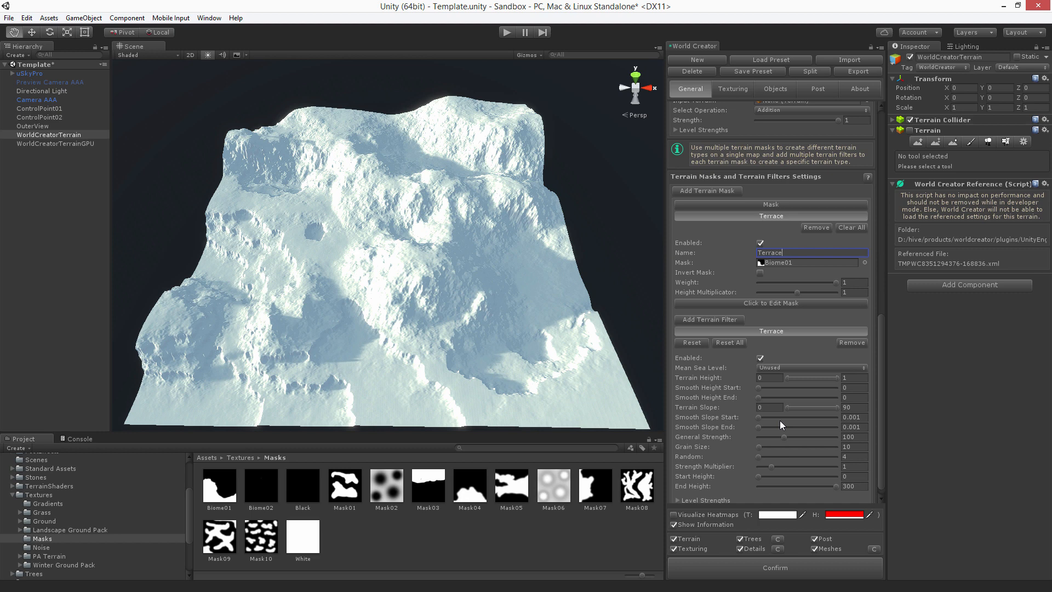
mouse_move(439, 271)
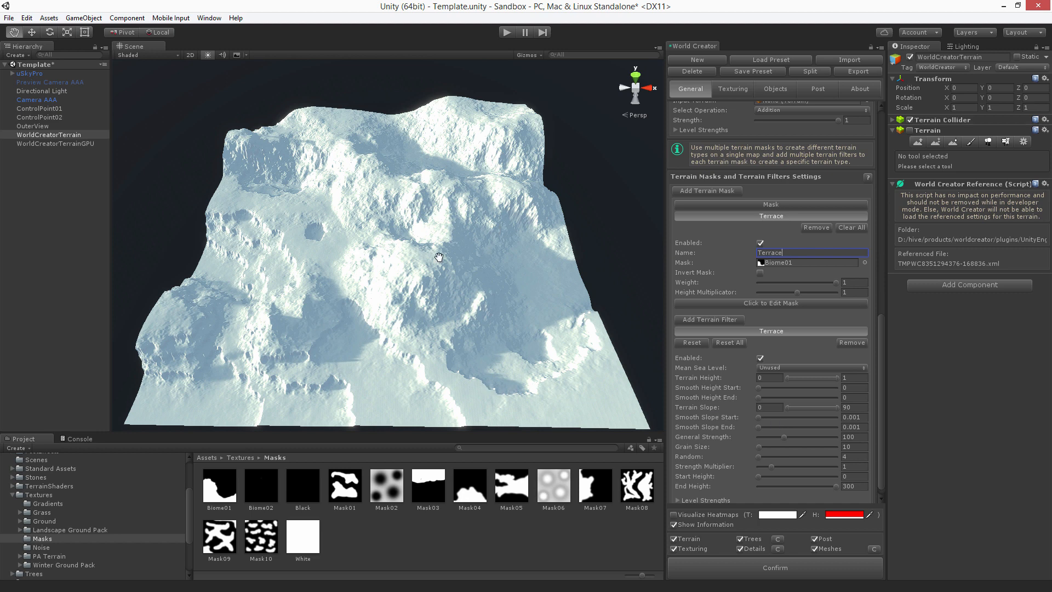
mouse_move(420, 223)
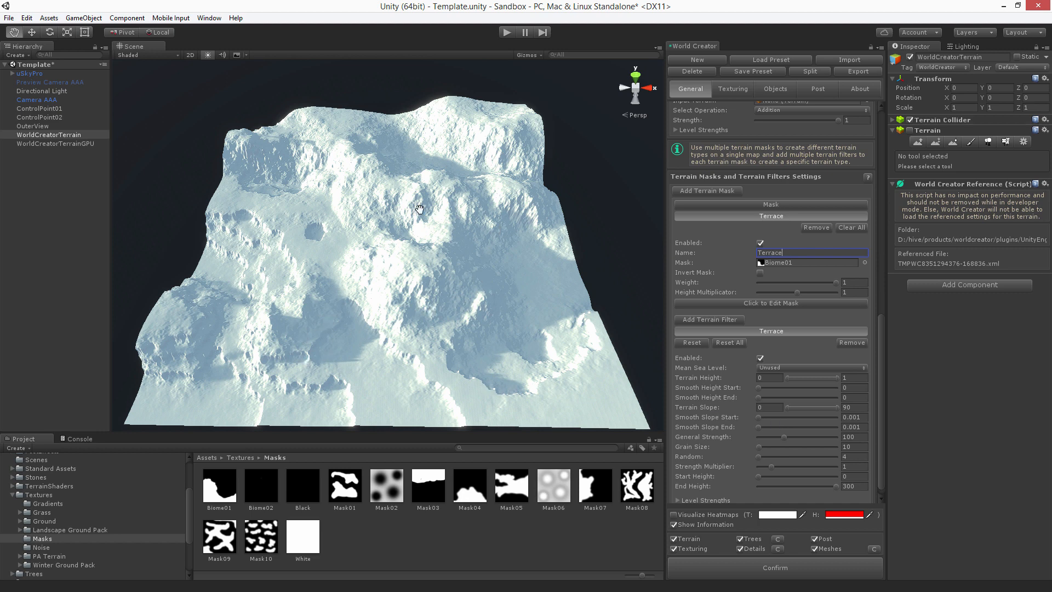
mouse_move(293, 313)
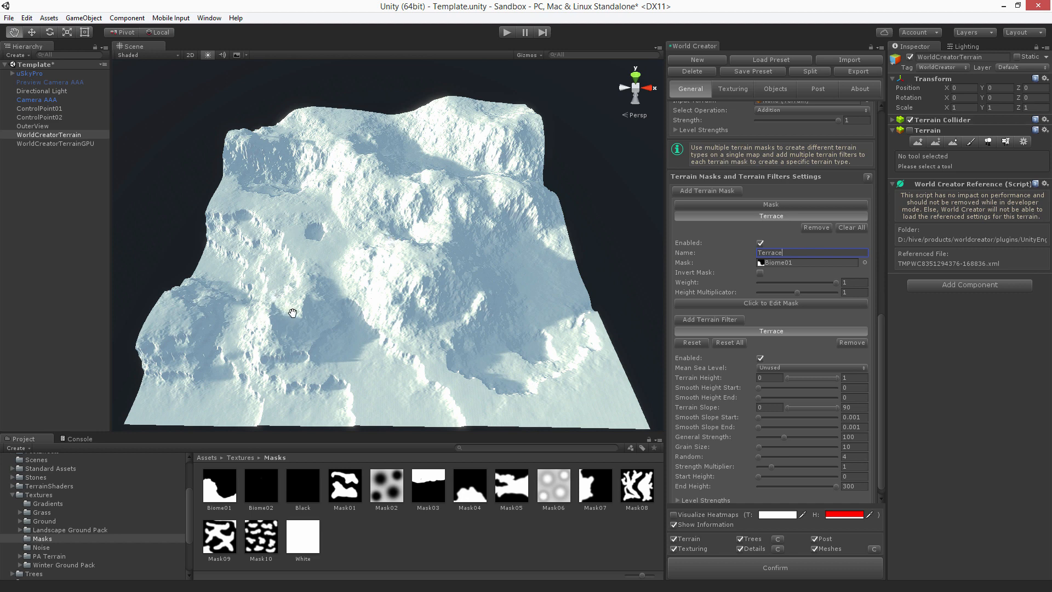
mouse_move(423, 273)
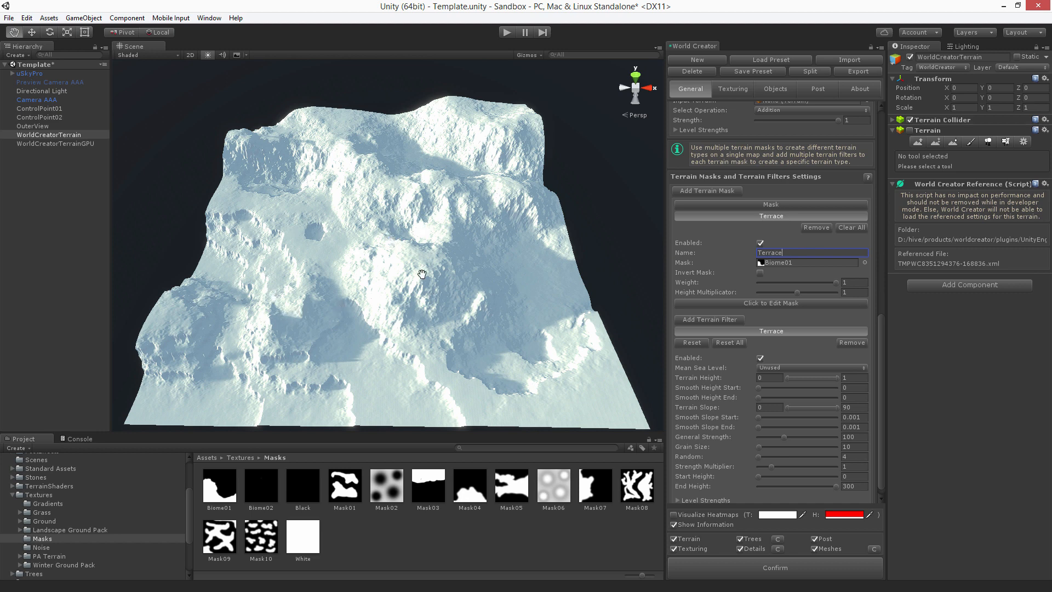
mouse_move(437, 115)
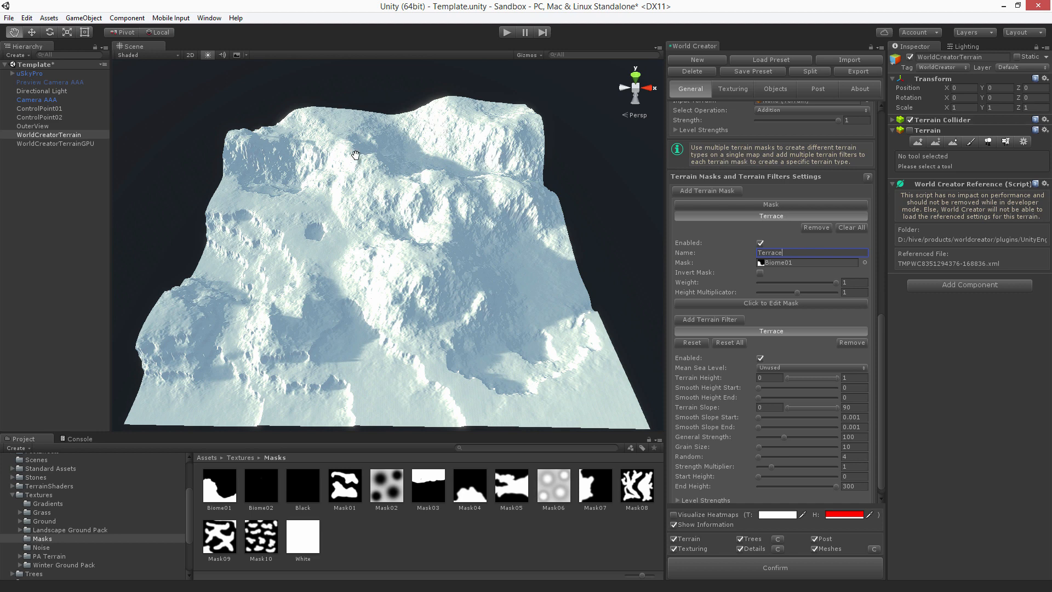
mouse_move(483, 154)
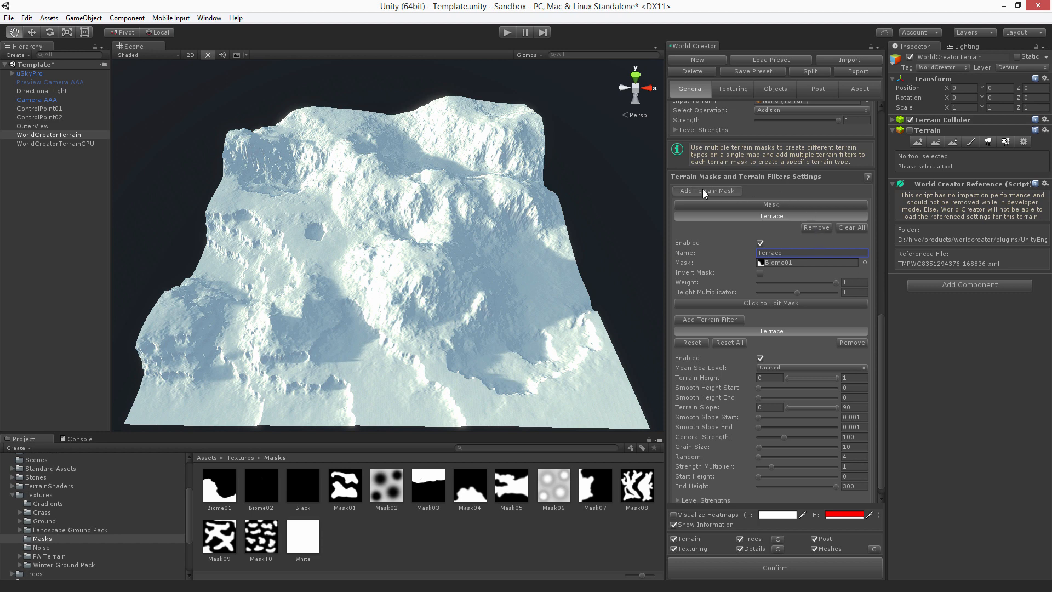
Add a terrain mask named Erosion and attach the Erosion filter to it
click(707, 191)
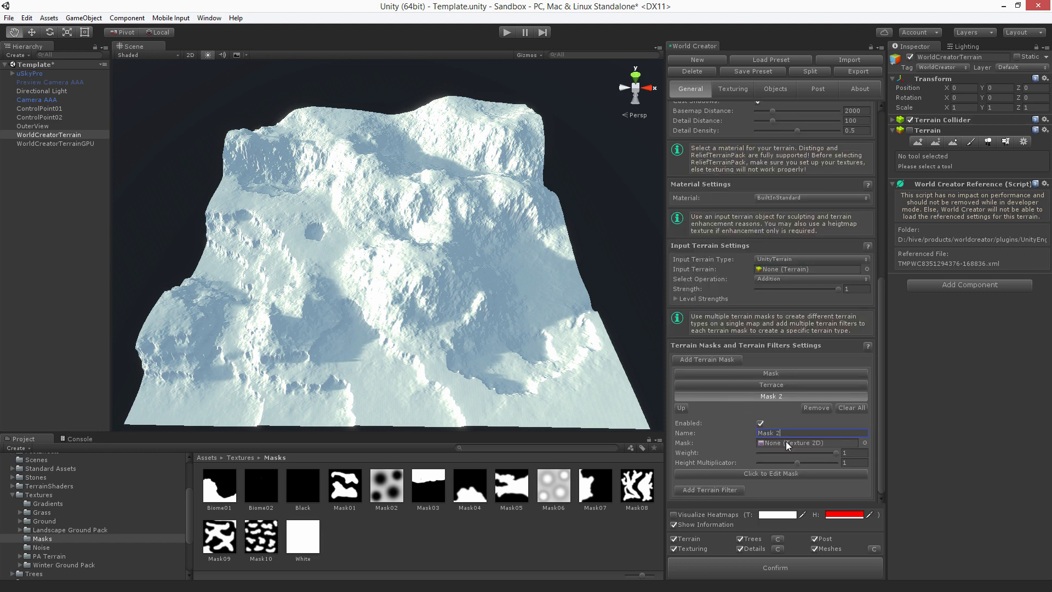
text(Erosion)
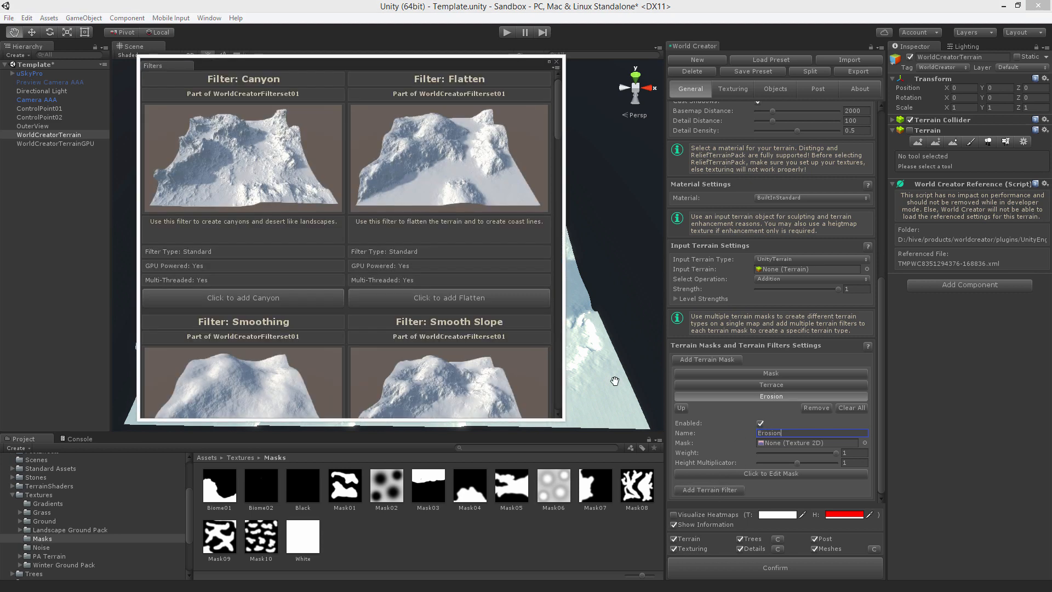
scroll(down, 3)
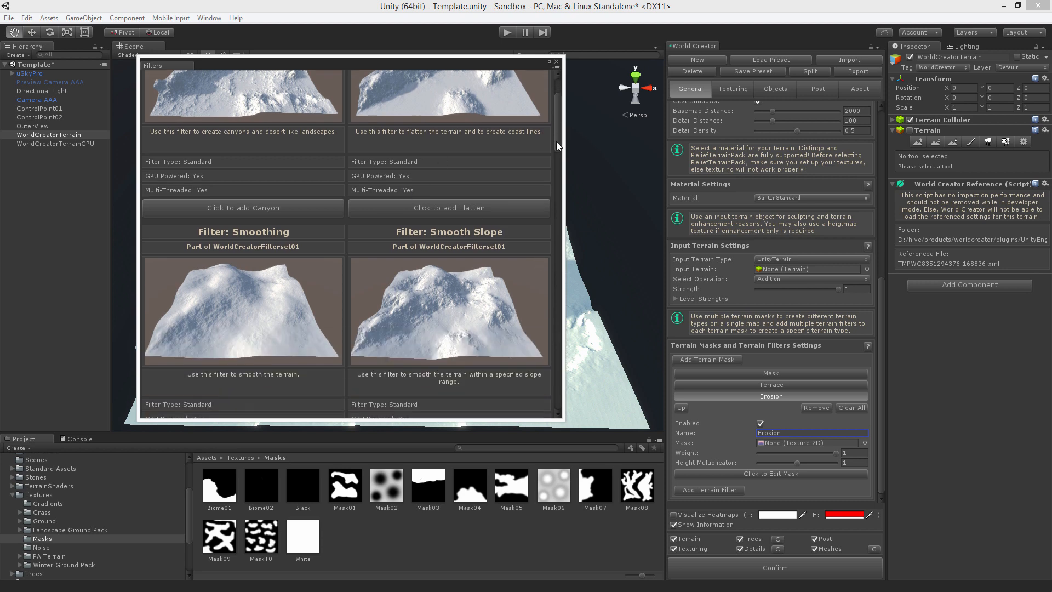
scroll(down, 3)
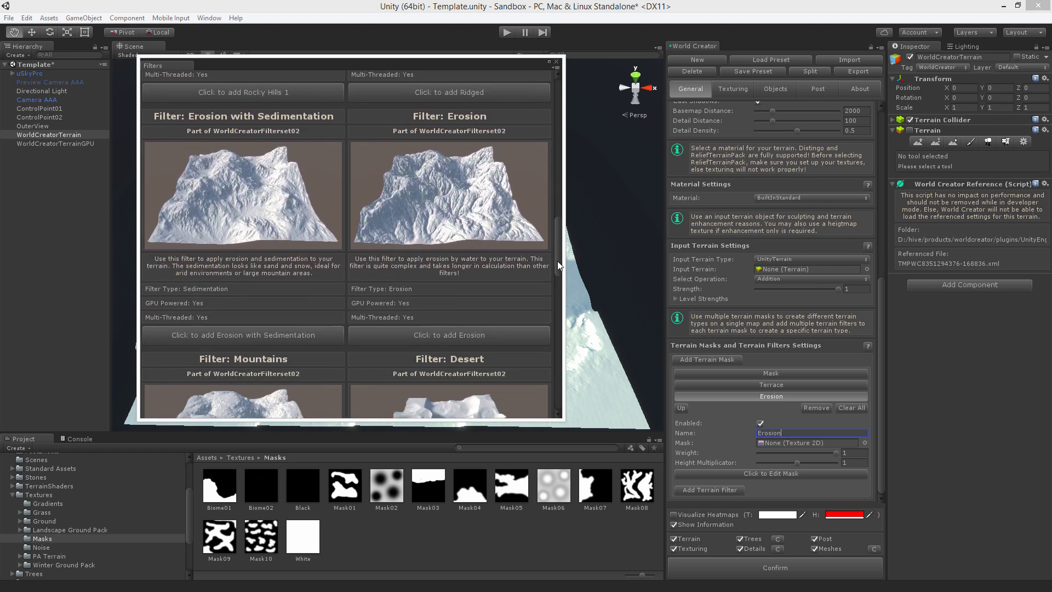
click(557, 61)
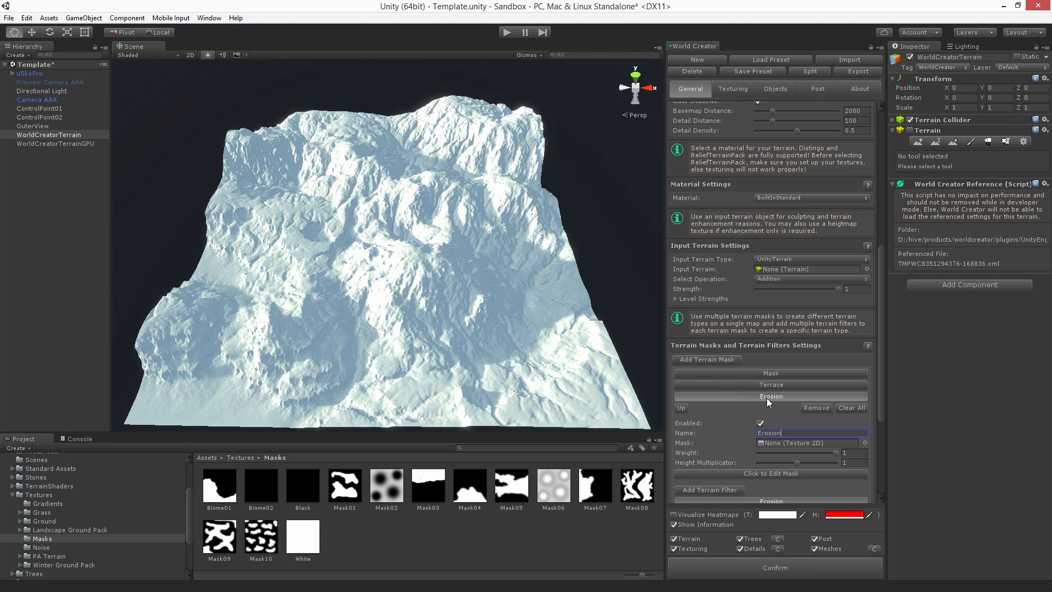
mouse_move(731, 438)
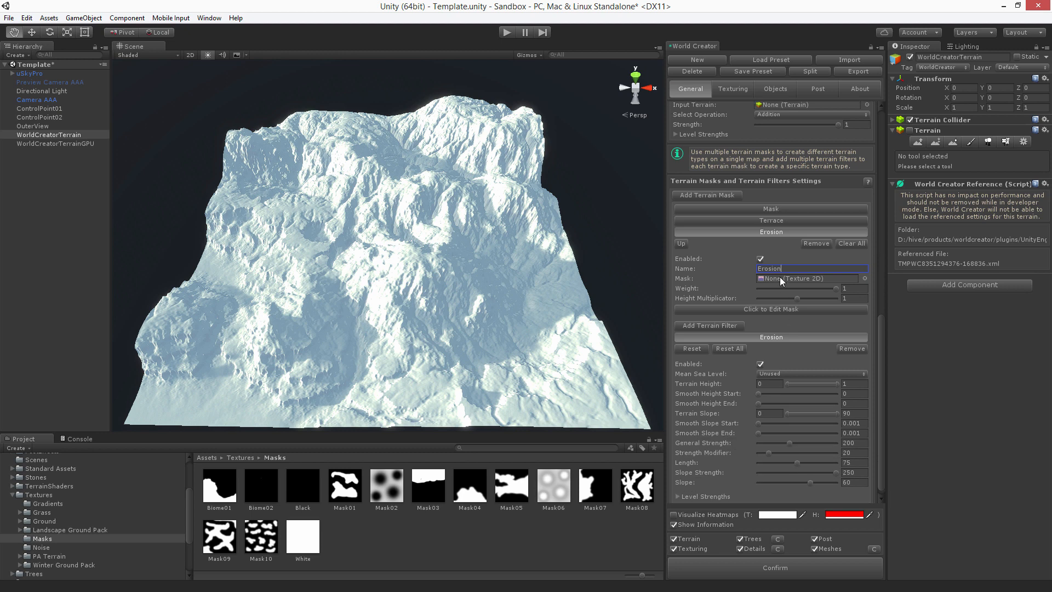
mouse_move(441, 319)
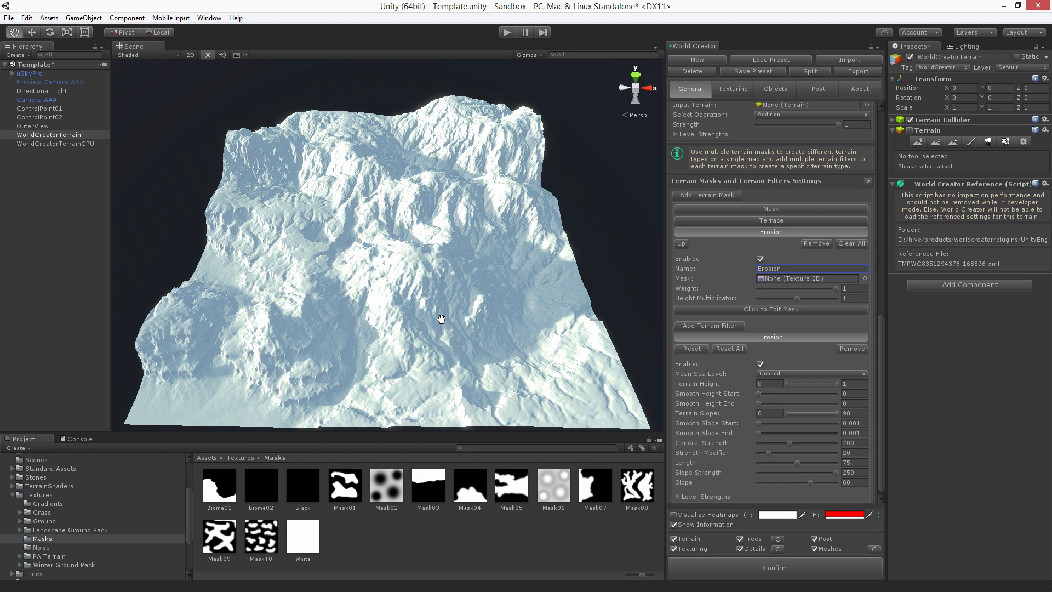
mouse_move(711, 299)
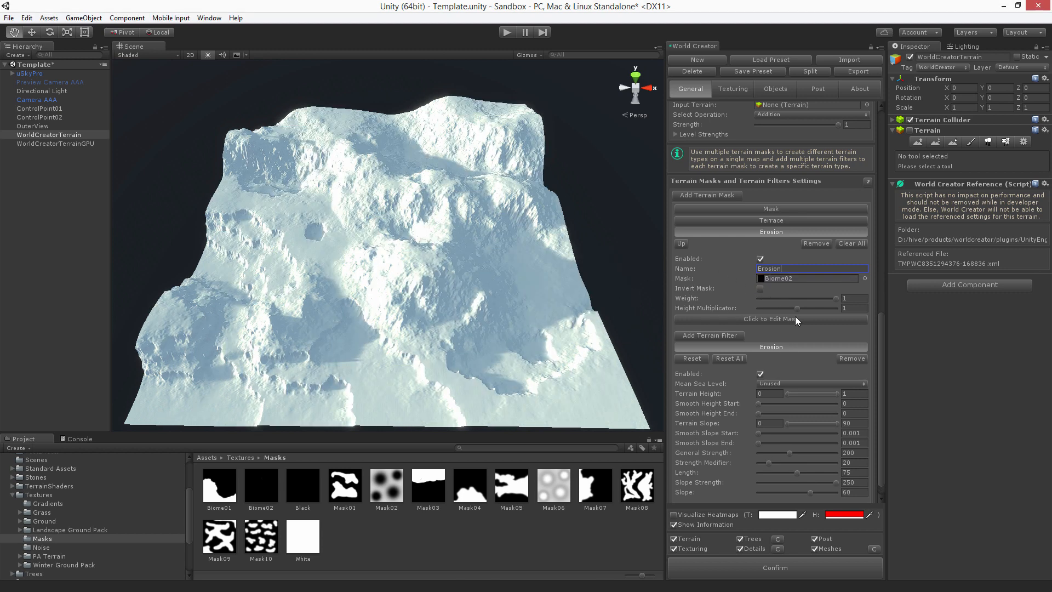
Start editing the Erosion mask to bring up its brush painting tools
click(772, 319)
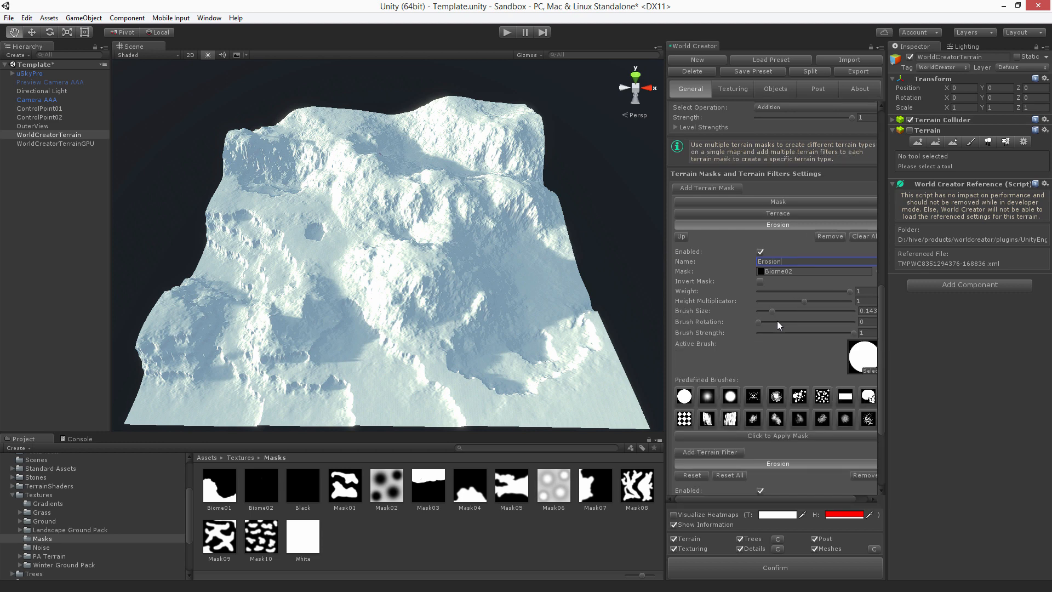
Paint the Erosion mask over the rear peak and plateau with a soft round brush
click(707, 395)
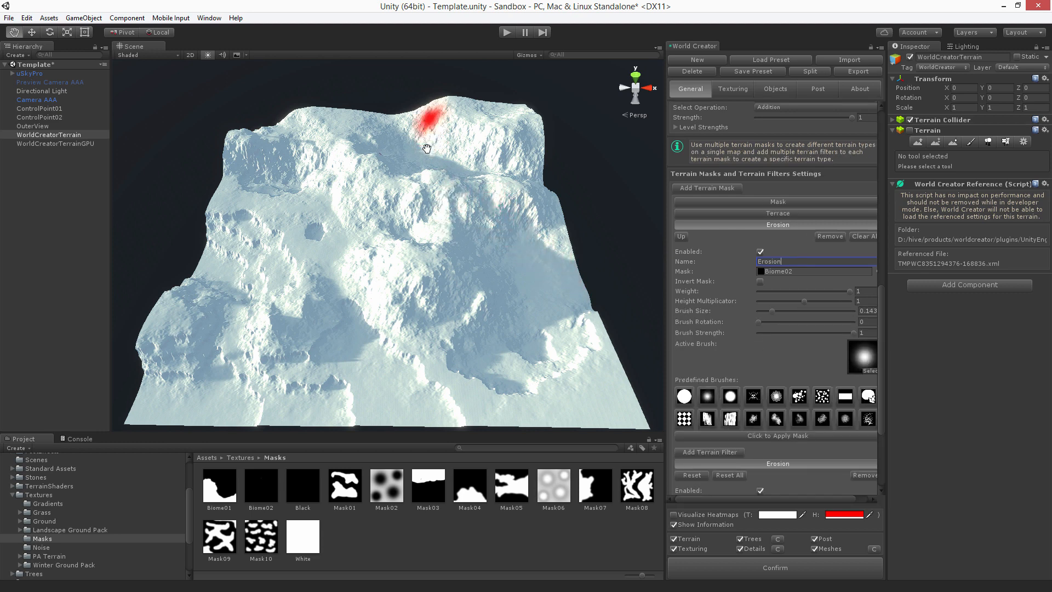
drag(422, 118, 494, 171)
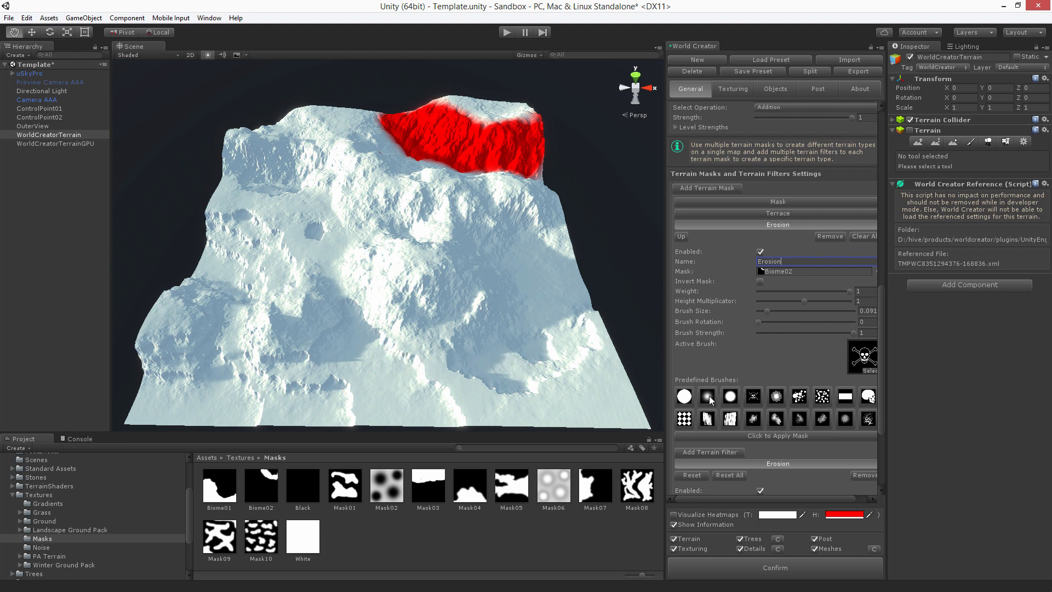
drag(775, 332, 796, 332)
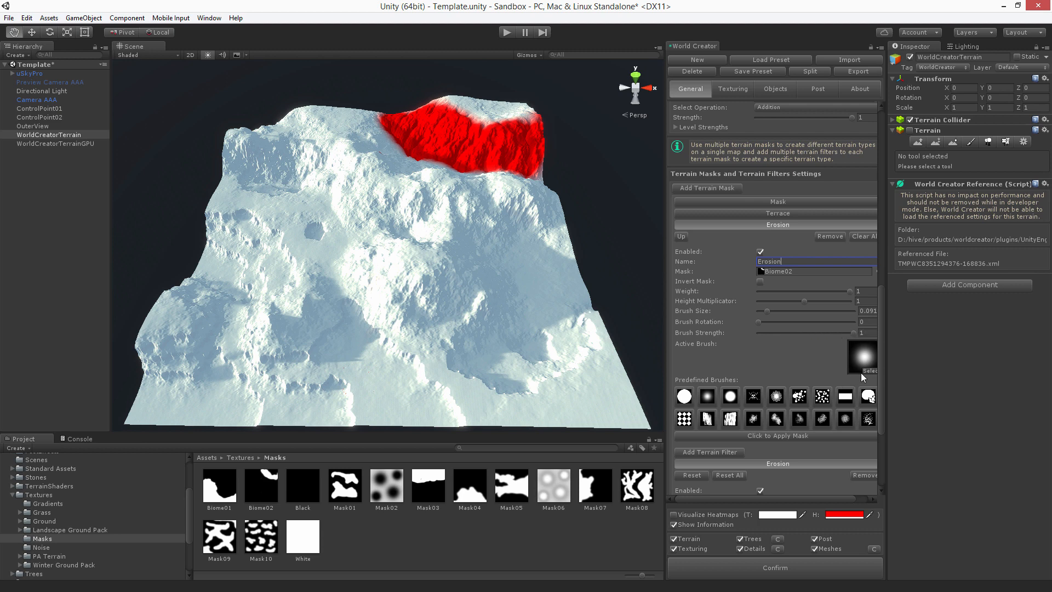
click(863, 357)
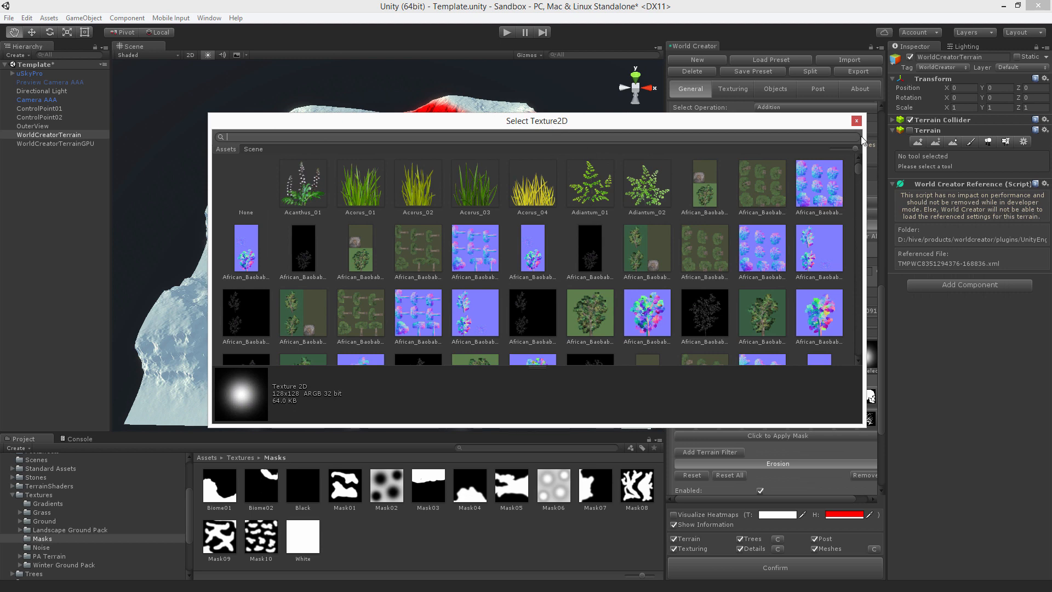
Close the texture picker and open WorldCreator > Content > Brushes in the Project panel
click(857, 121)
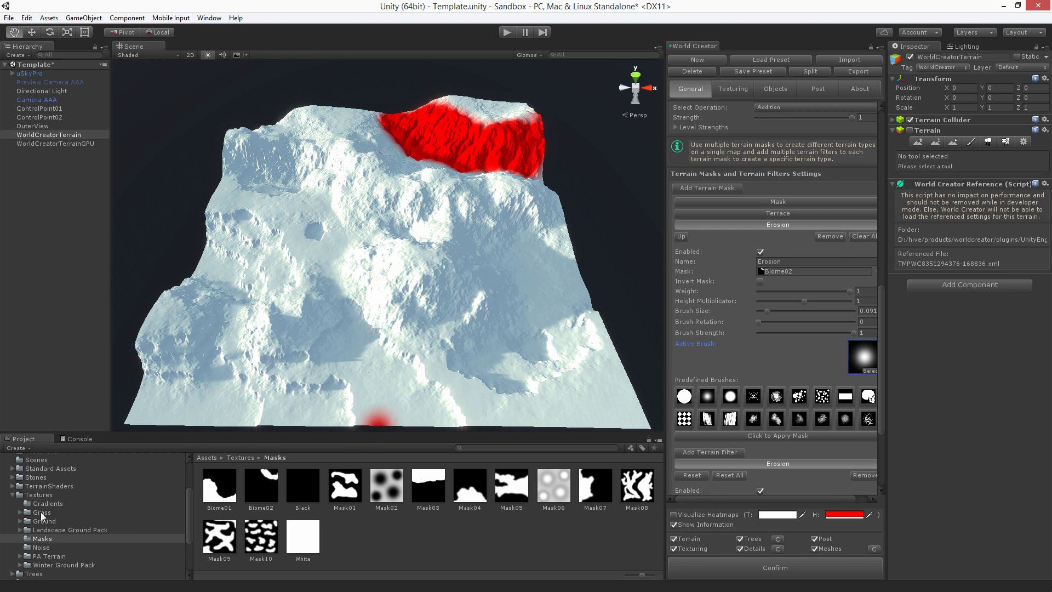
click(34, 538)
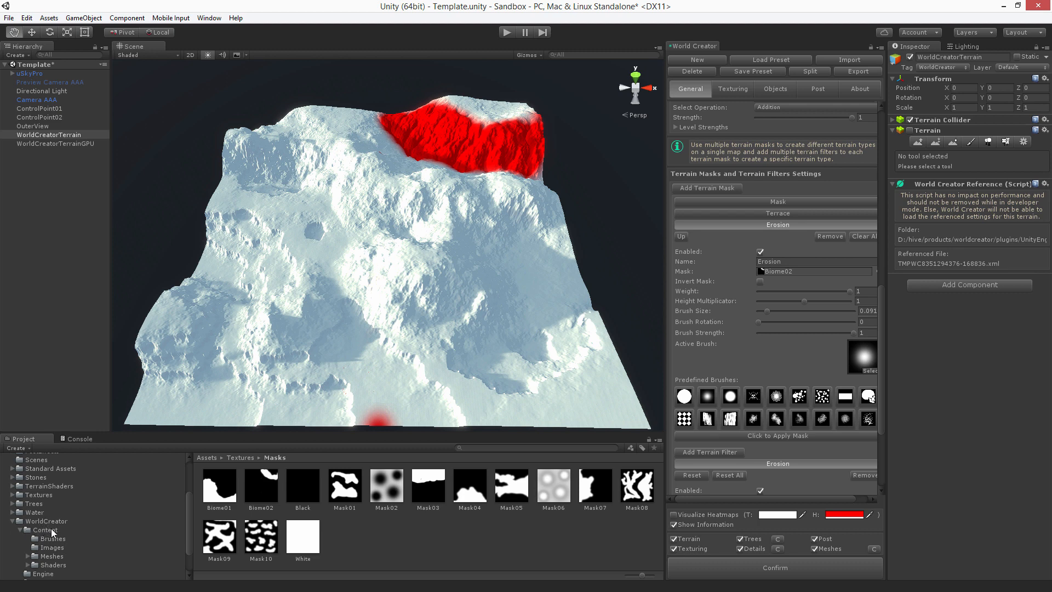
click(47, 538)
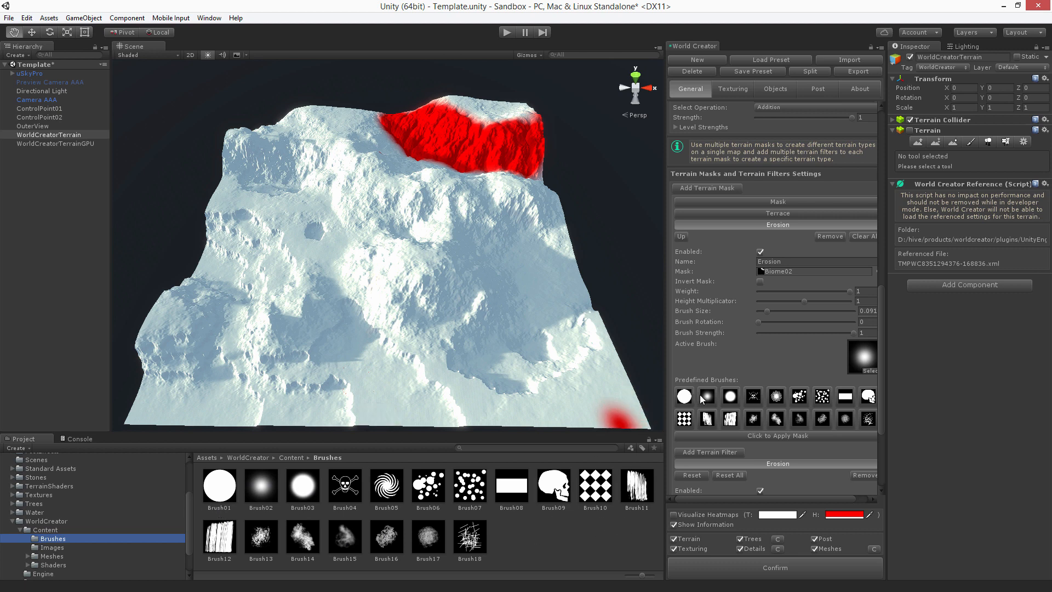
mouse_move(811, 432)
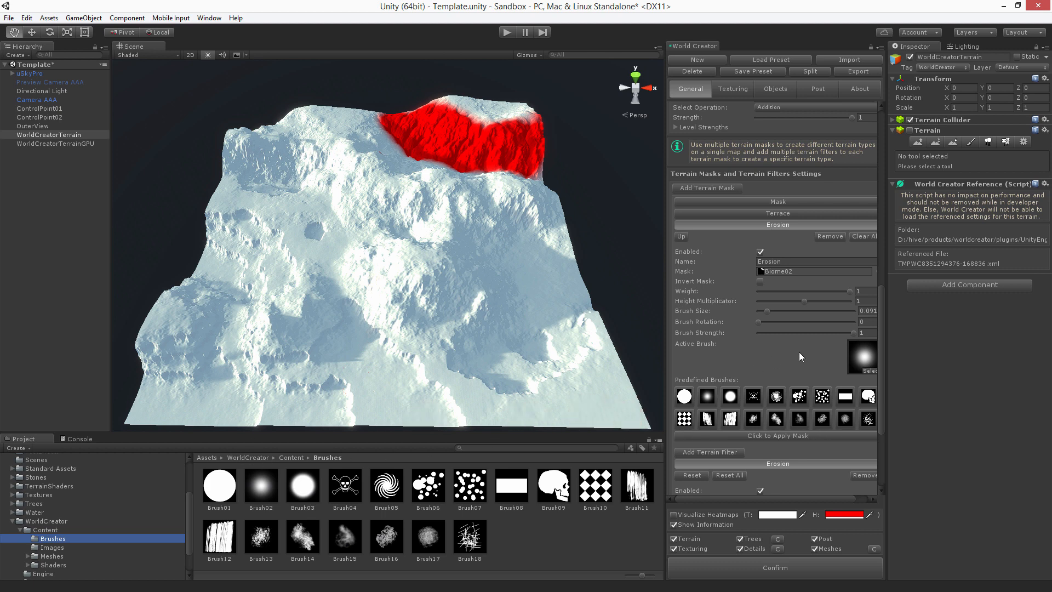
click(344, 192)
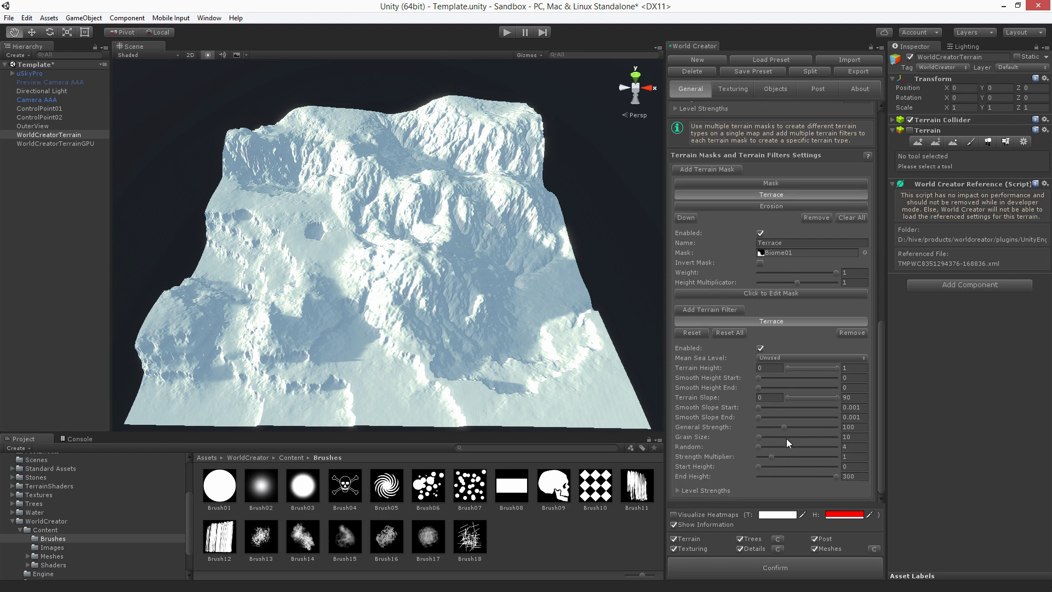
mouse_move(787, 406)
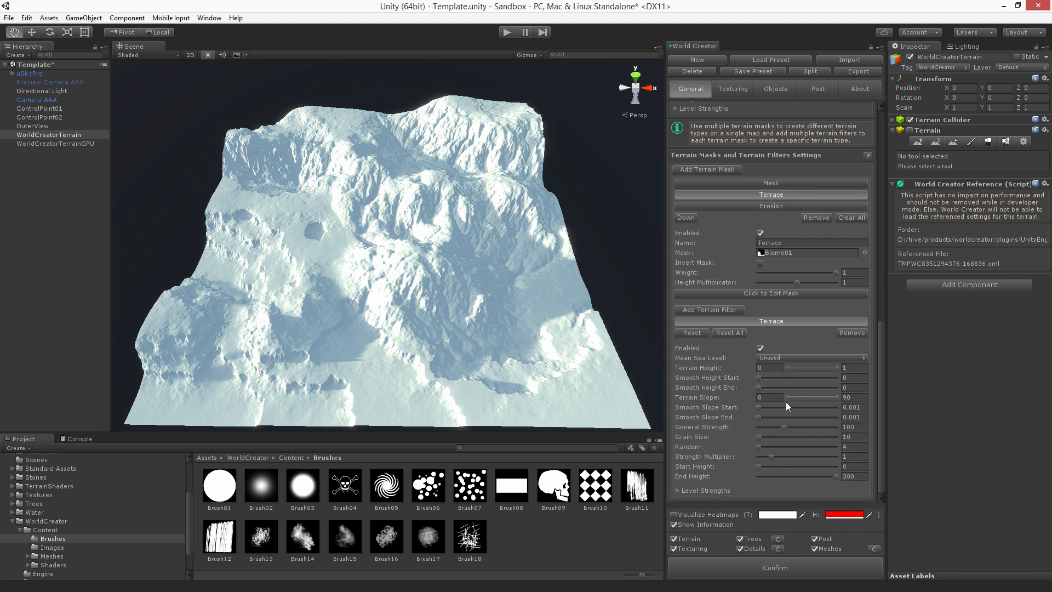
mouse_move(769, 489)
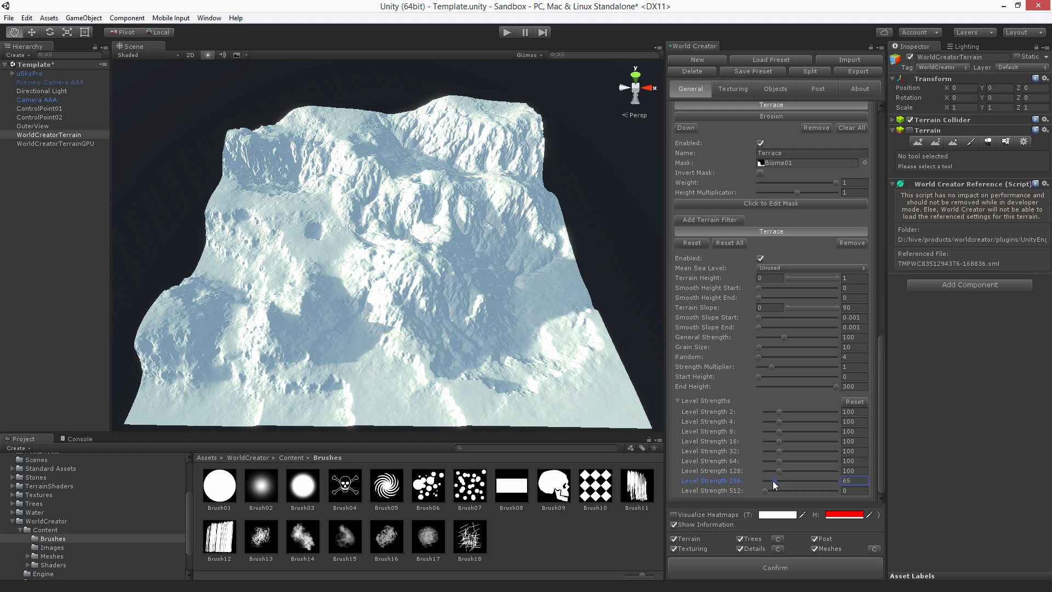
Reduce the Terrace filter's level 256 strength to 65
drag(792, 480, 778, 481)
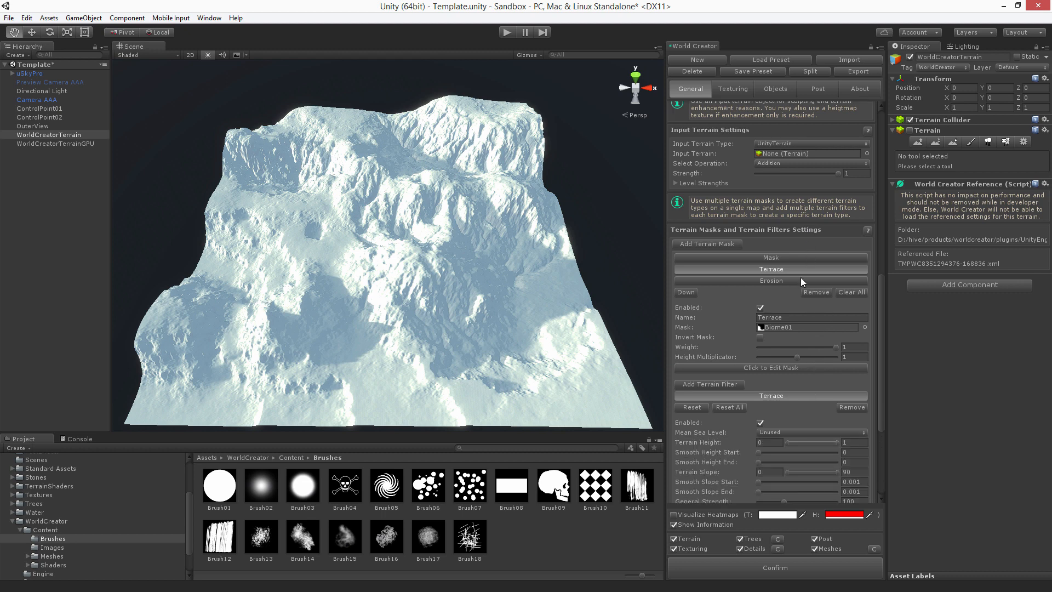
mouse_move(764, 339)
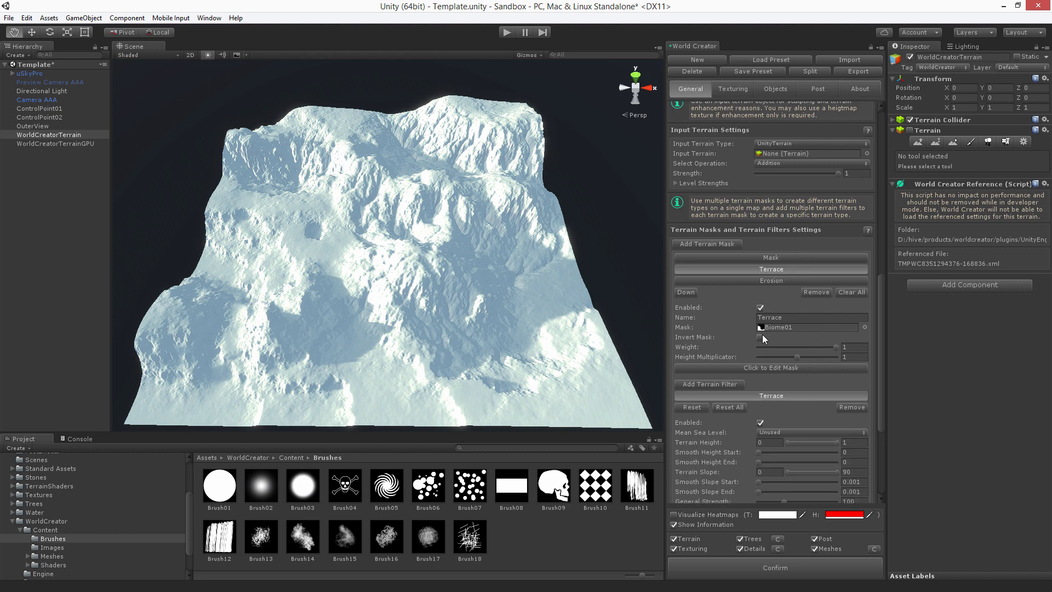
click(760, 337)
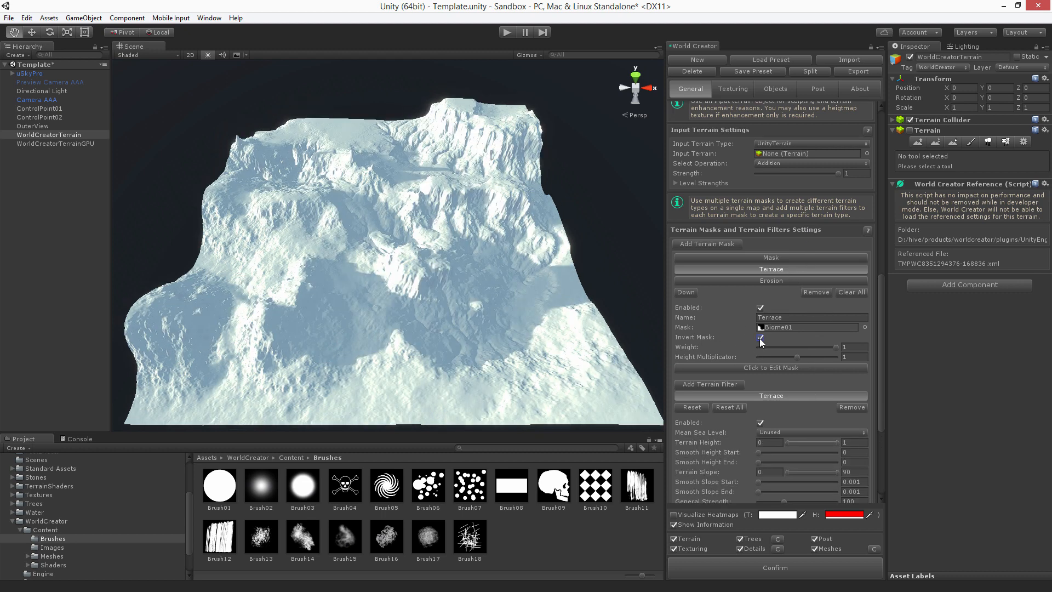
click(760, 337)
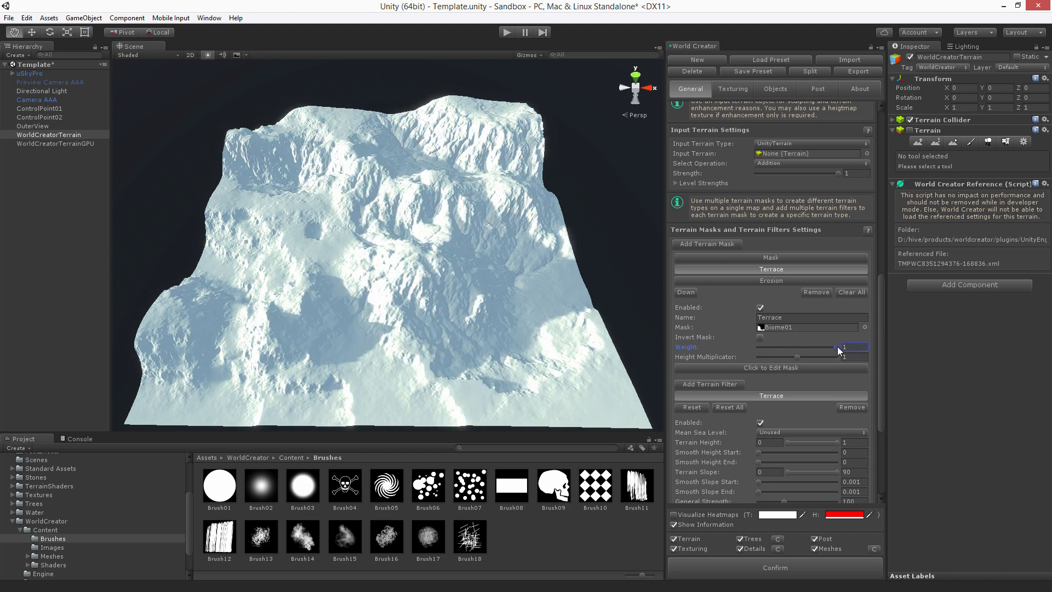
drag(859, 352, 798, 352)
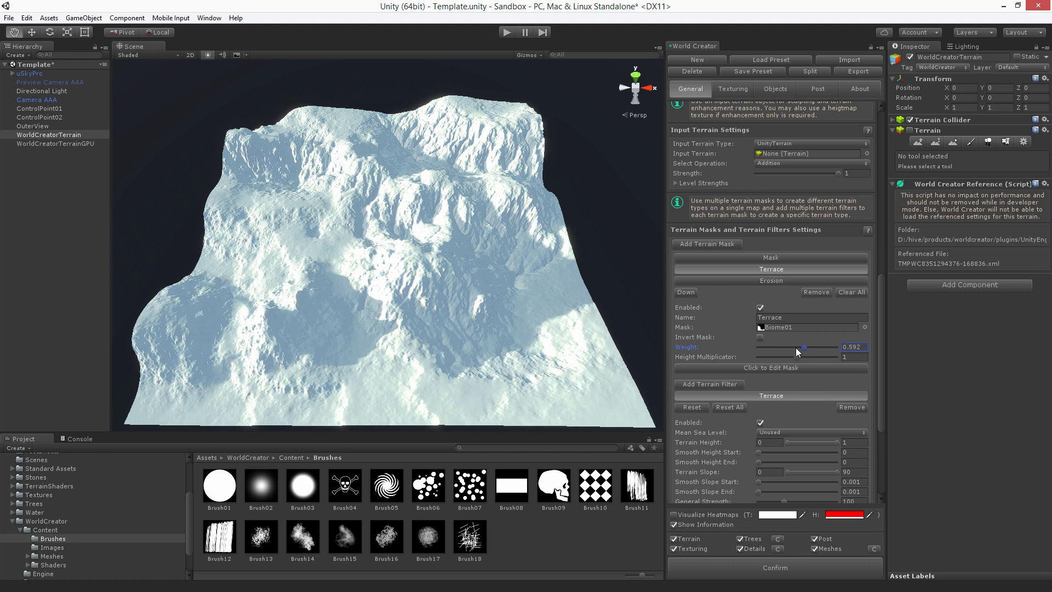
drag(796, 347, 757, 347)
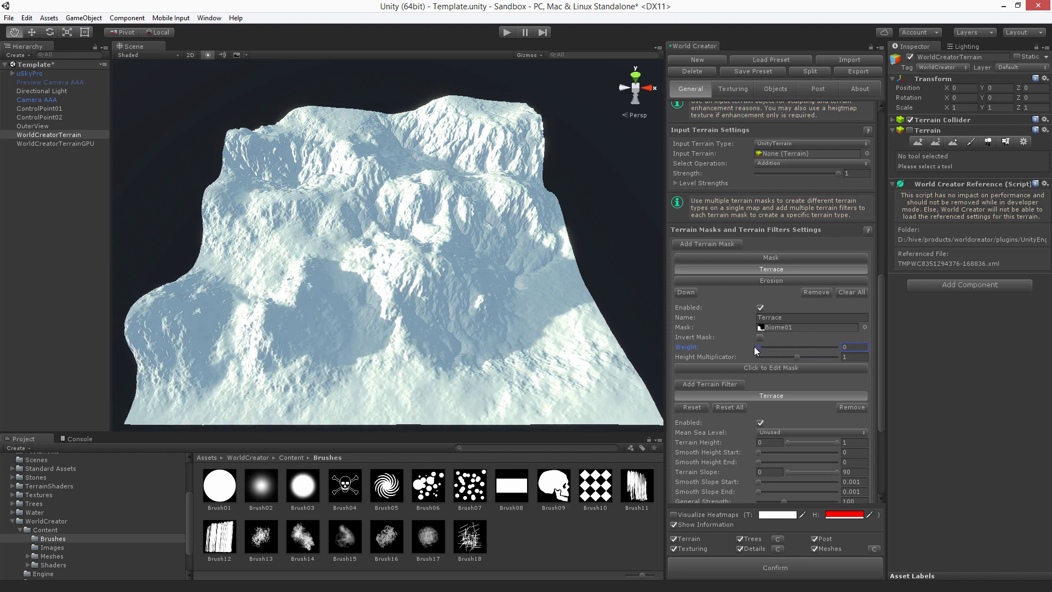
drag(762, 347, 829, 347)
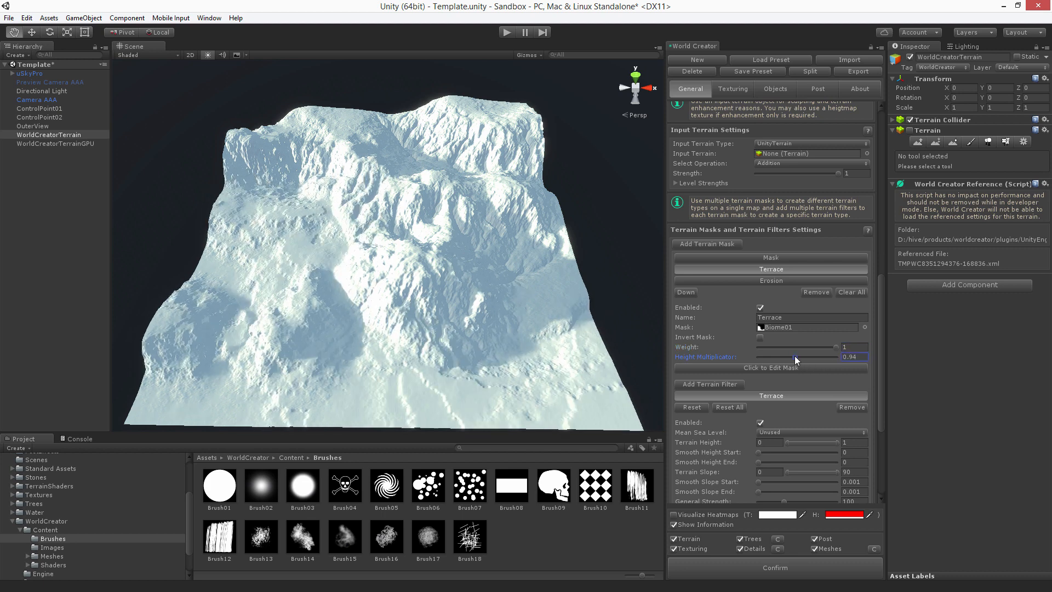
drag(819, 356, 794, 356)
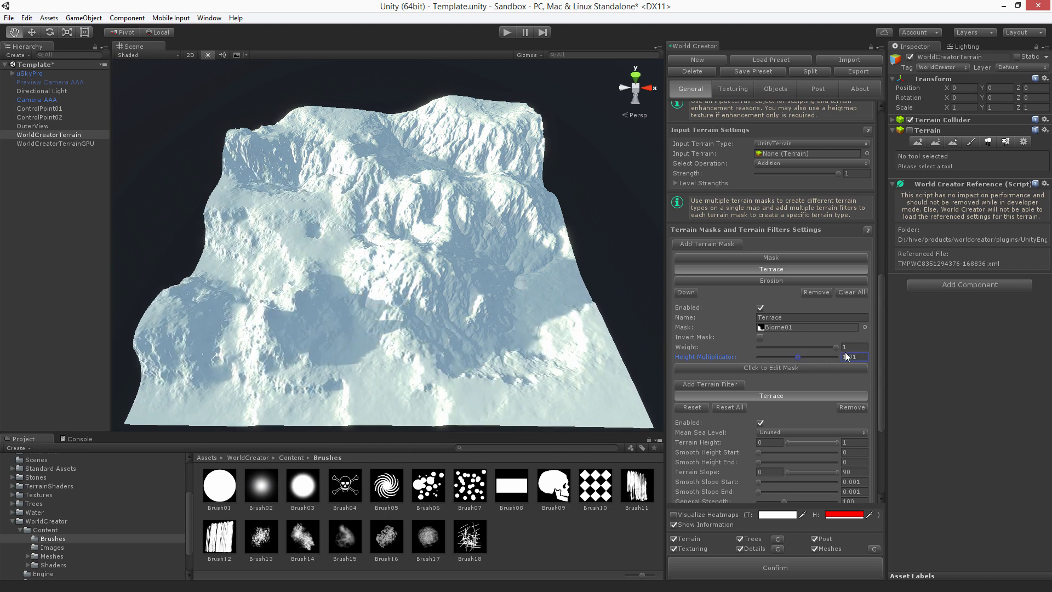
text(1101)
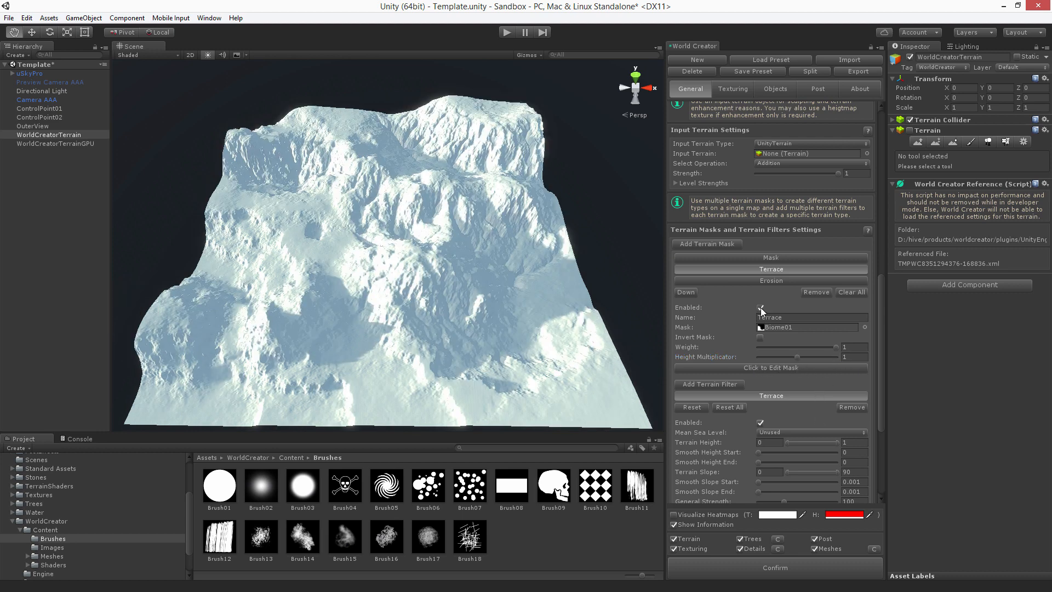
click(760, 308)
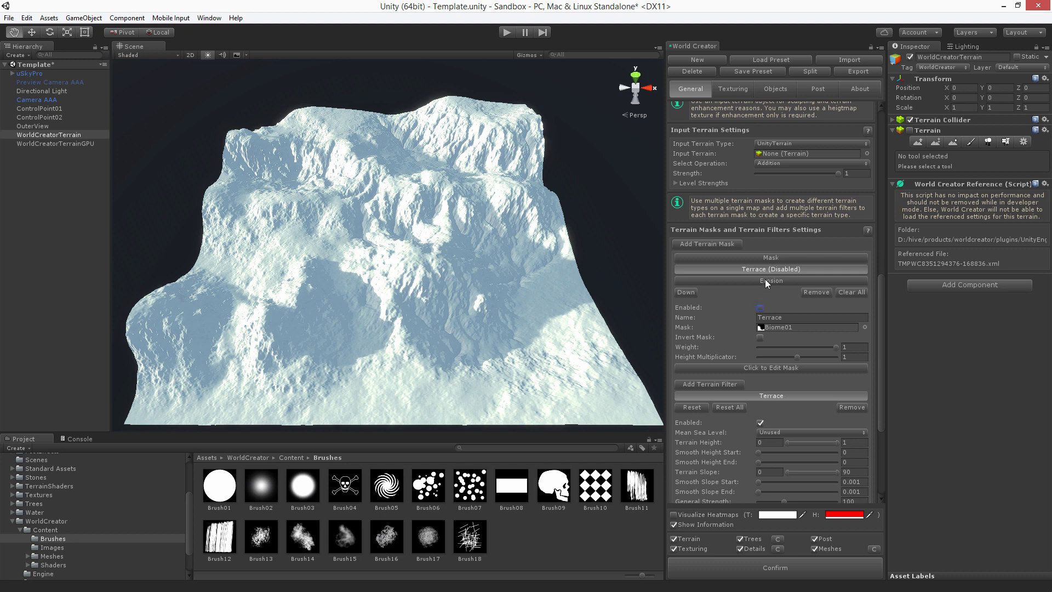
click(772, 281)
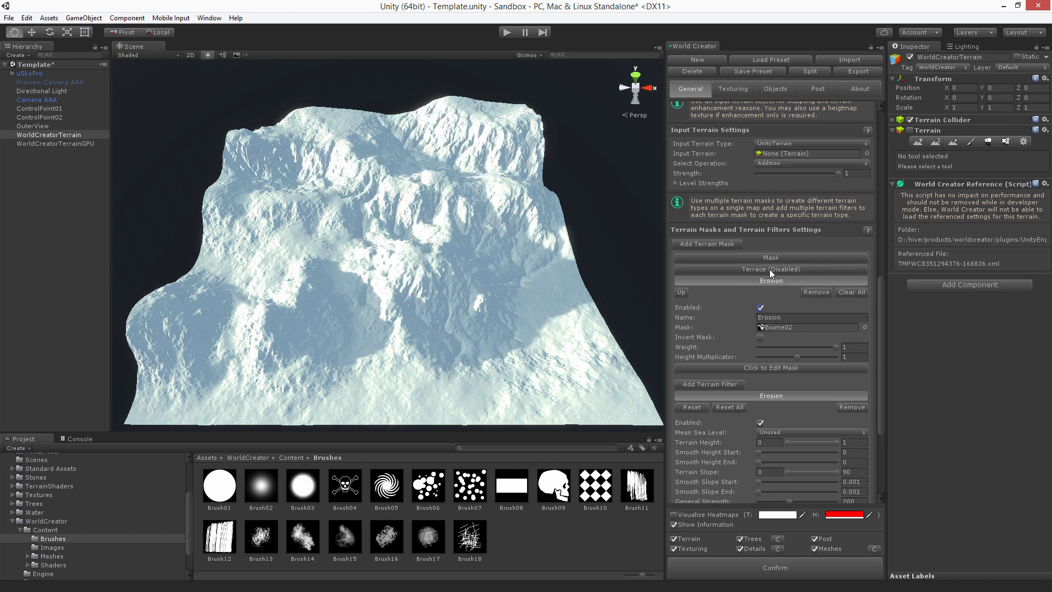
click(772, 269)
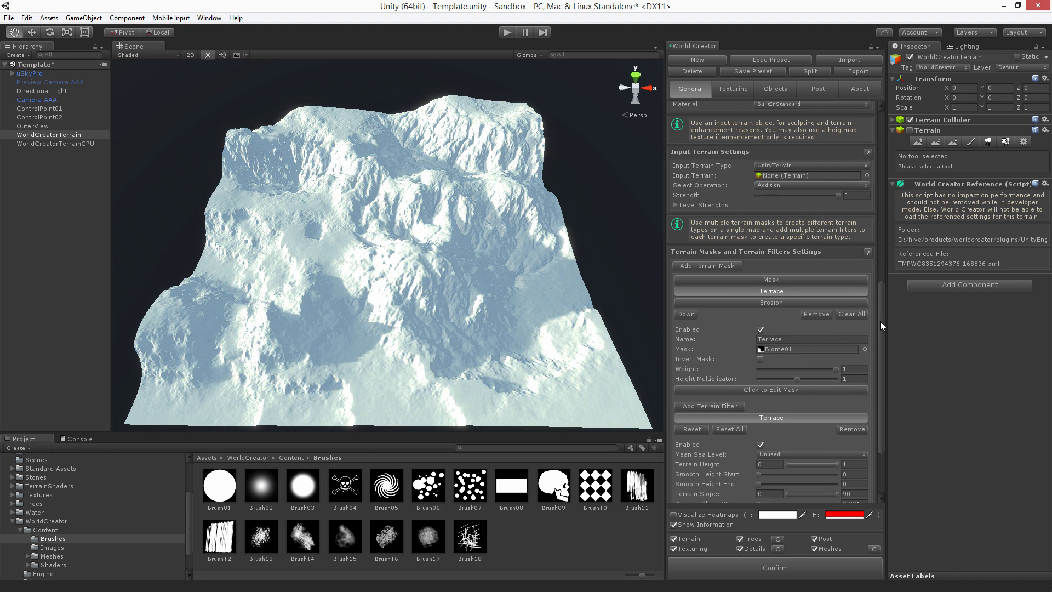
mouse_move(862, 347)
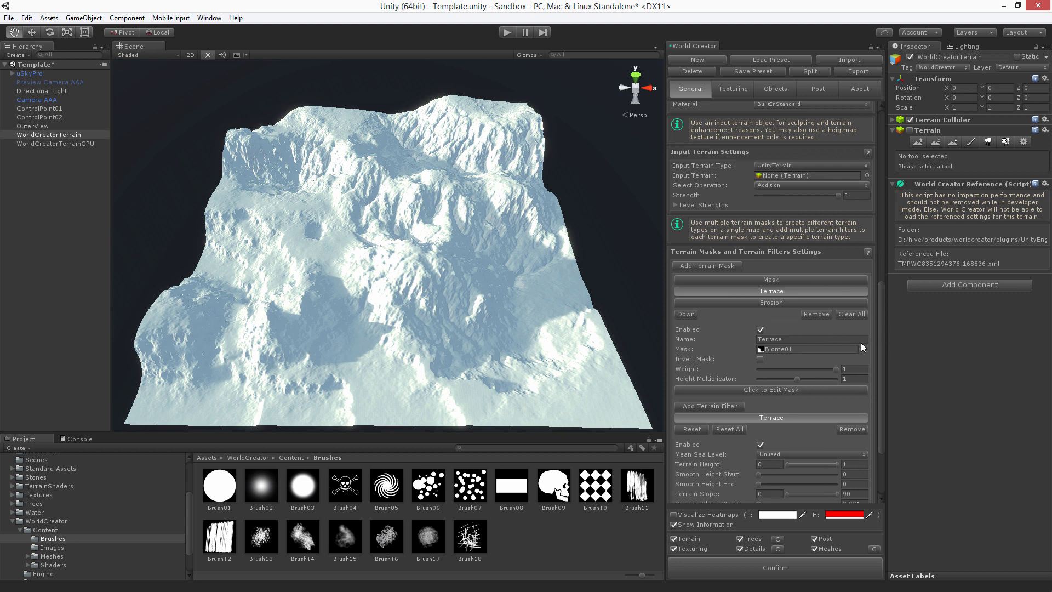
mouse_move(837, 338)
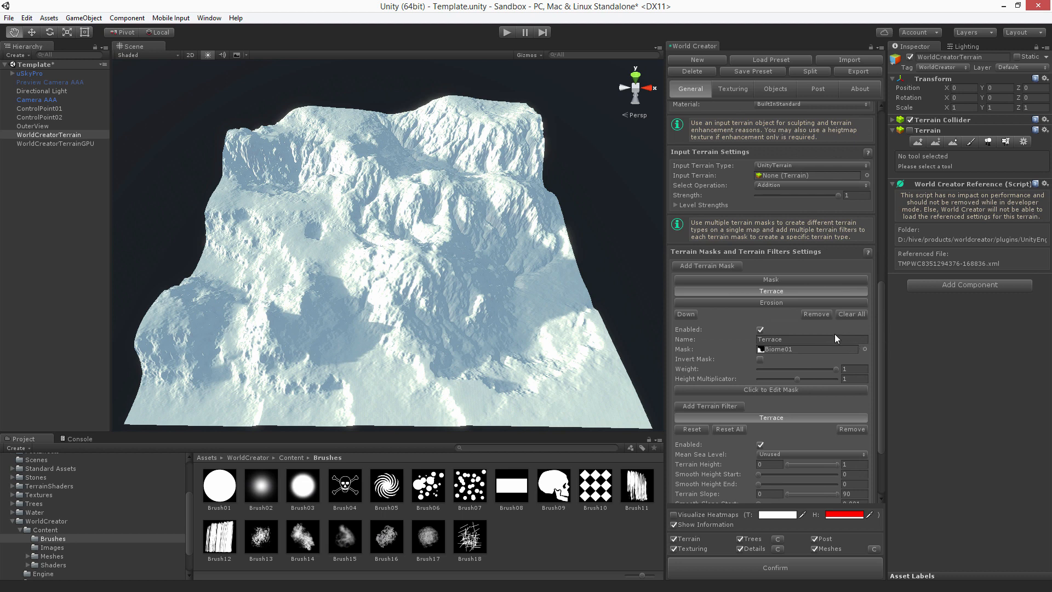